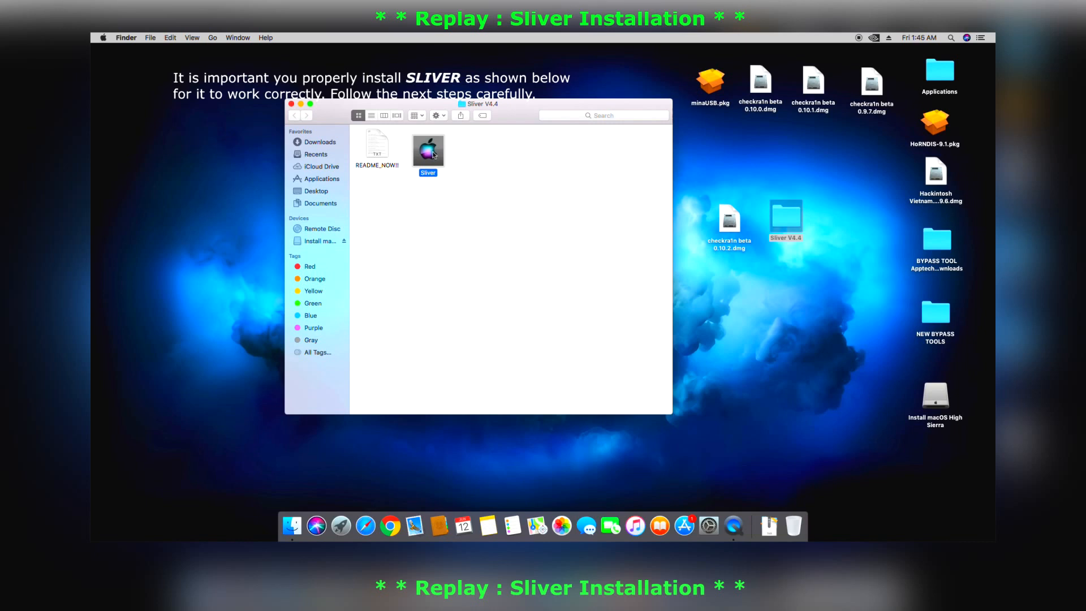
Confirm Sliver sits in Applications and reopen the Sliver V4.4 folder in a new window.
left_click(321, 179)
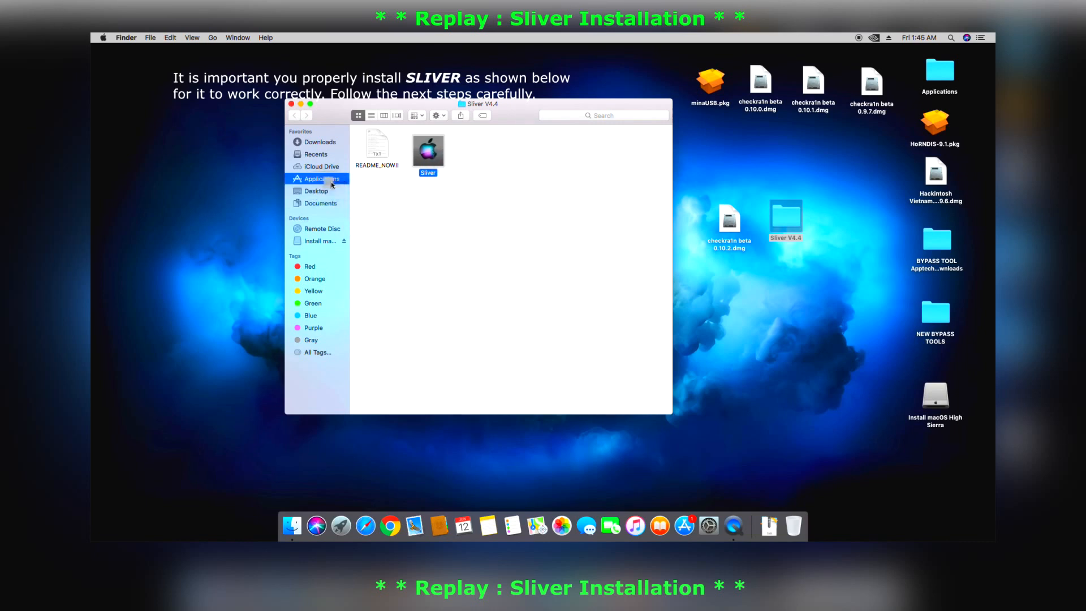
left_click(319, 179)
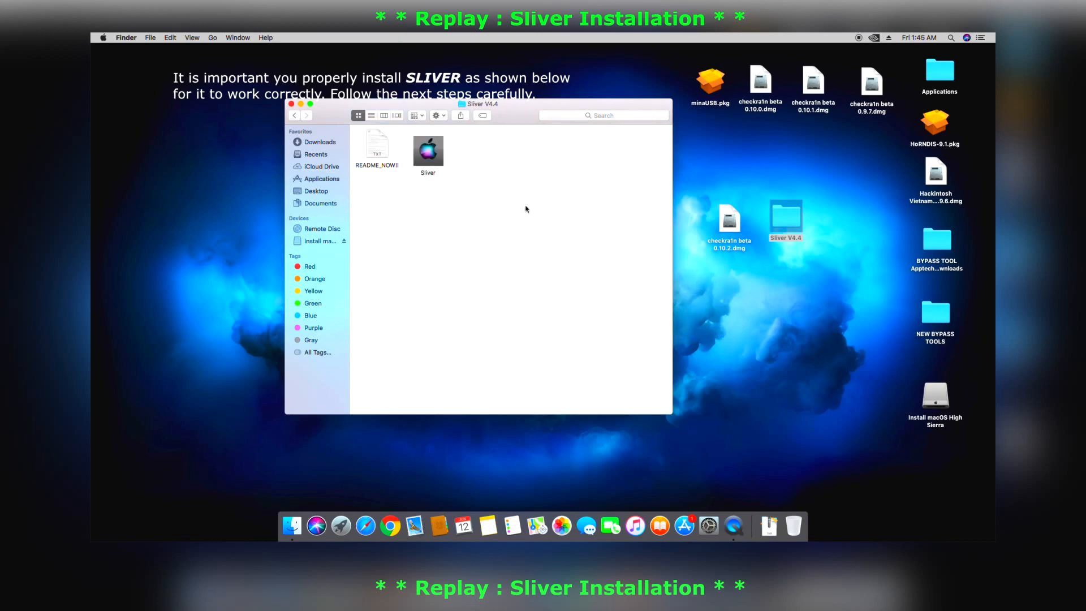
left_click(321, 178)
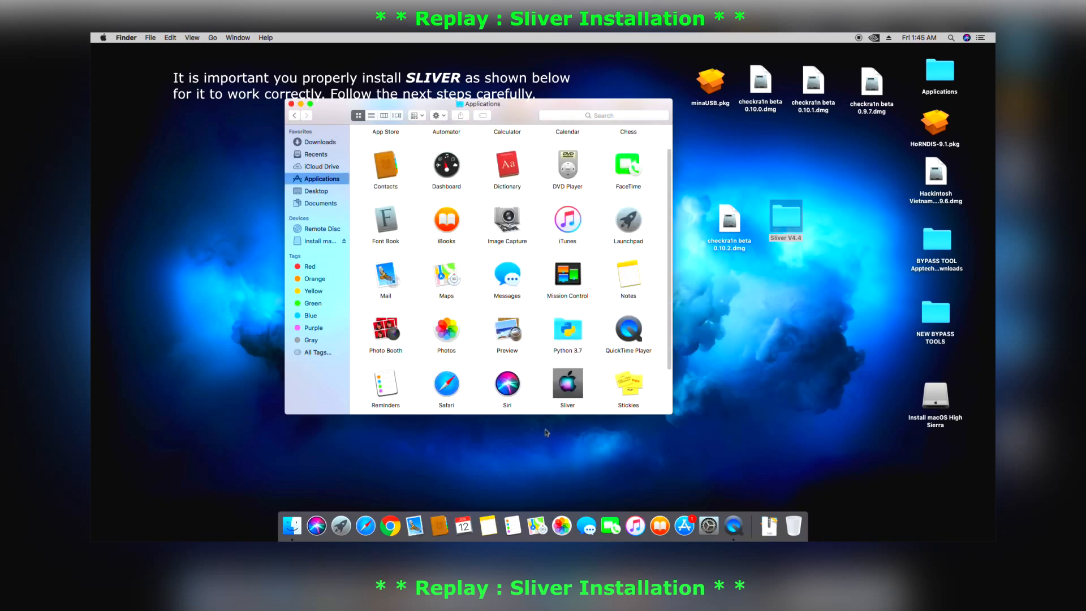
scroll("down", 3)
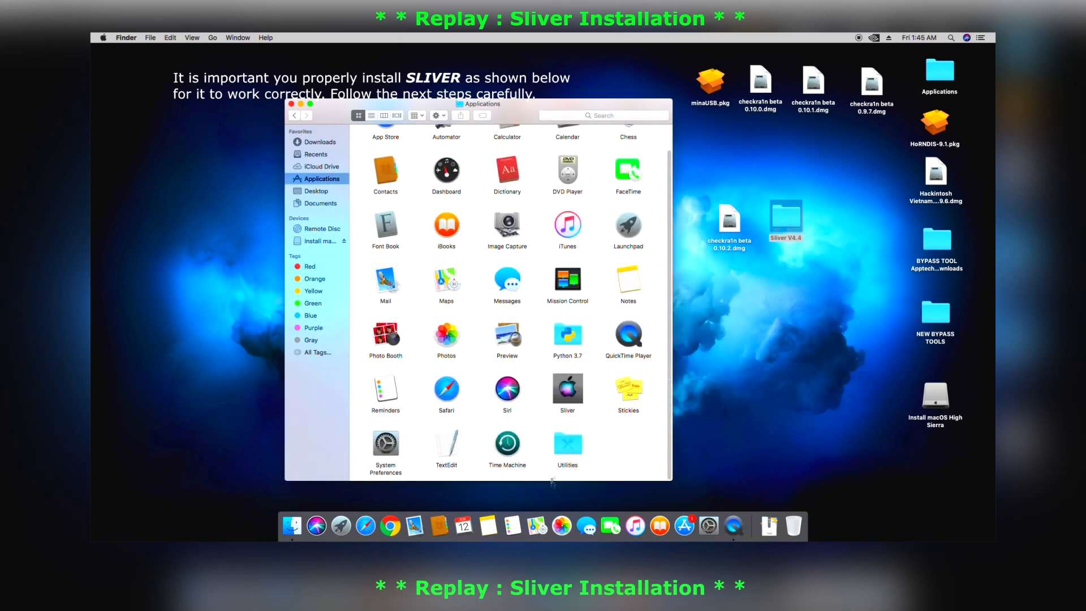
left_click(567, 388)
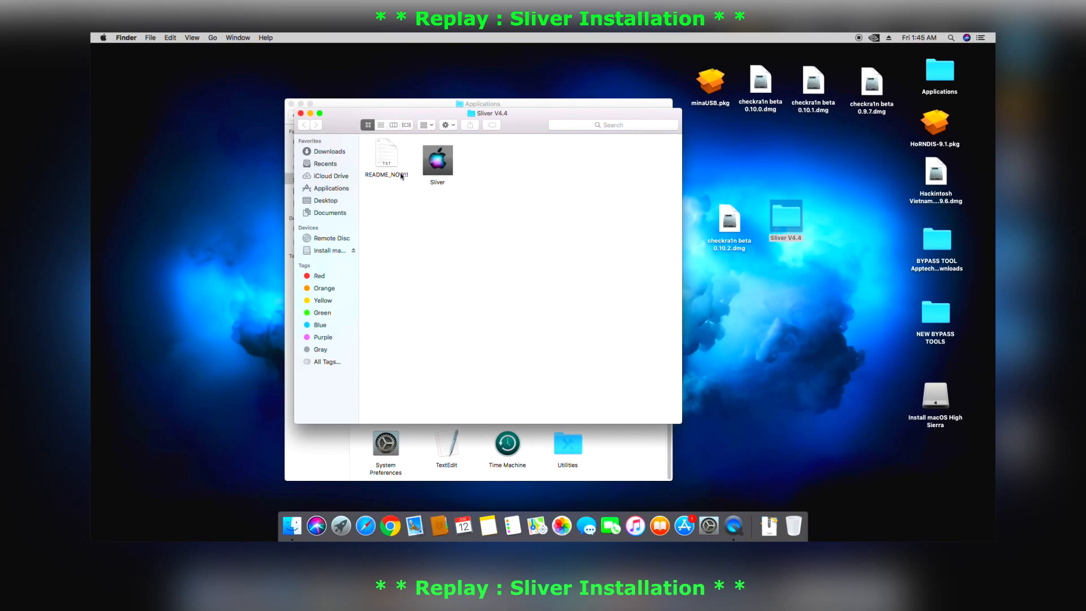
Open README_NOW!! in TextEdit and copy the 'sudo chmod -R 755' permissions command.
left_click(386, 156)
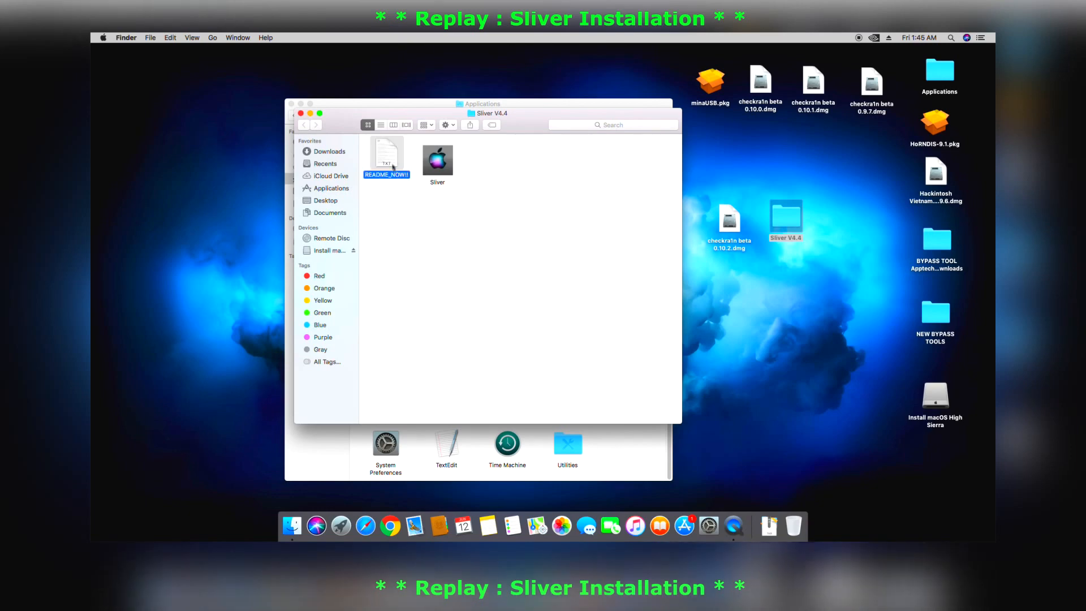
double_click(386, 154)
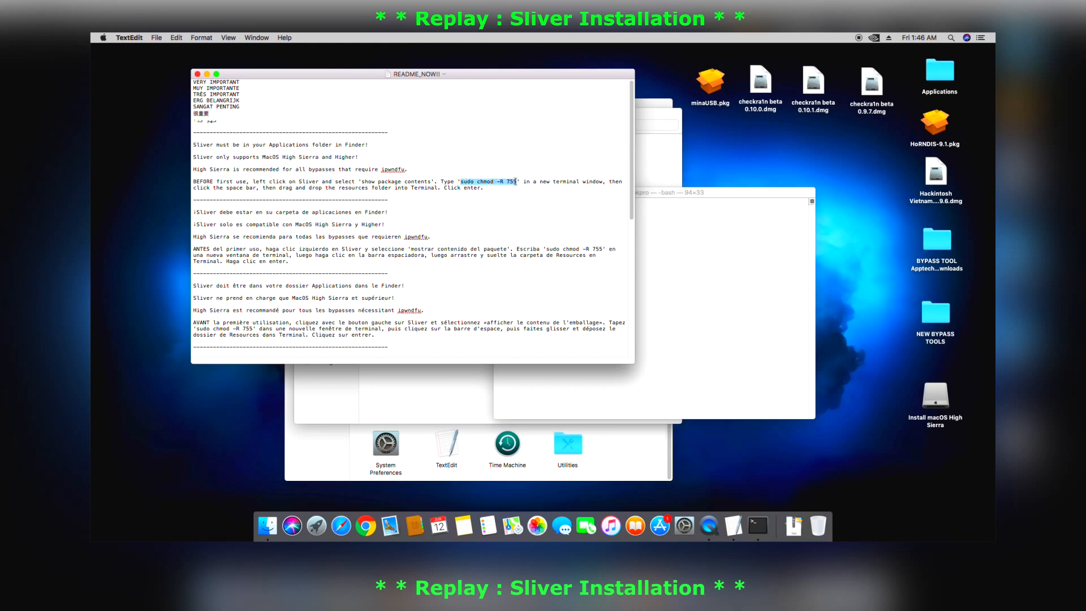
right_click(493, 182)
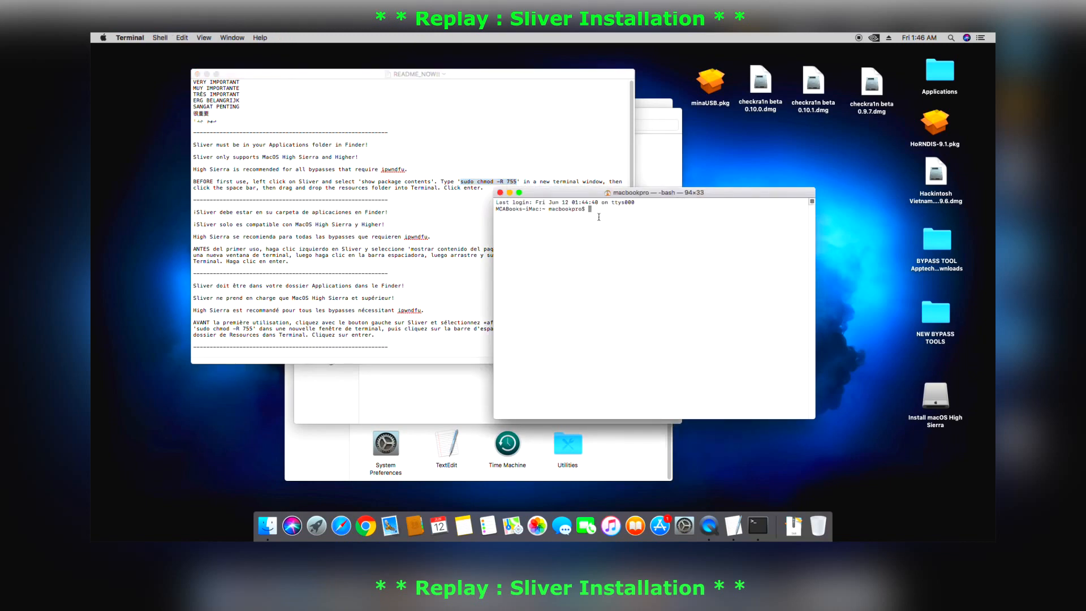
Enter 'sudo chmod -R 755 ' at the Terminal prompt and move the window aside.
type("sudo chmod -R 755")
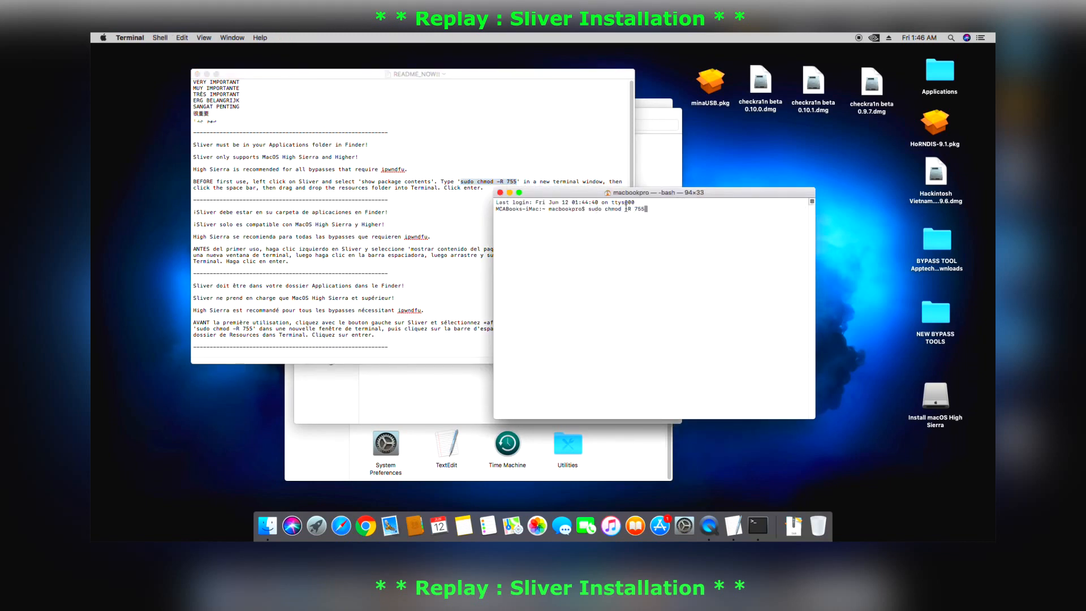
left_click_drag(650, 192, 831, 199)
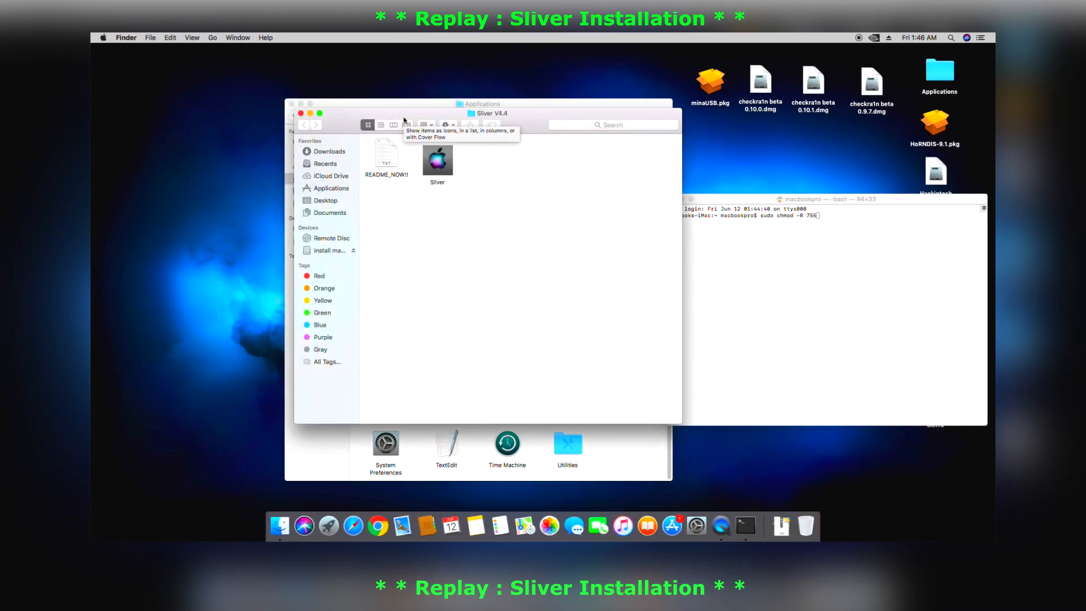
Show the package contents of Sliver in the Applications folder.
left_click(386, 154)
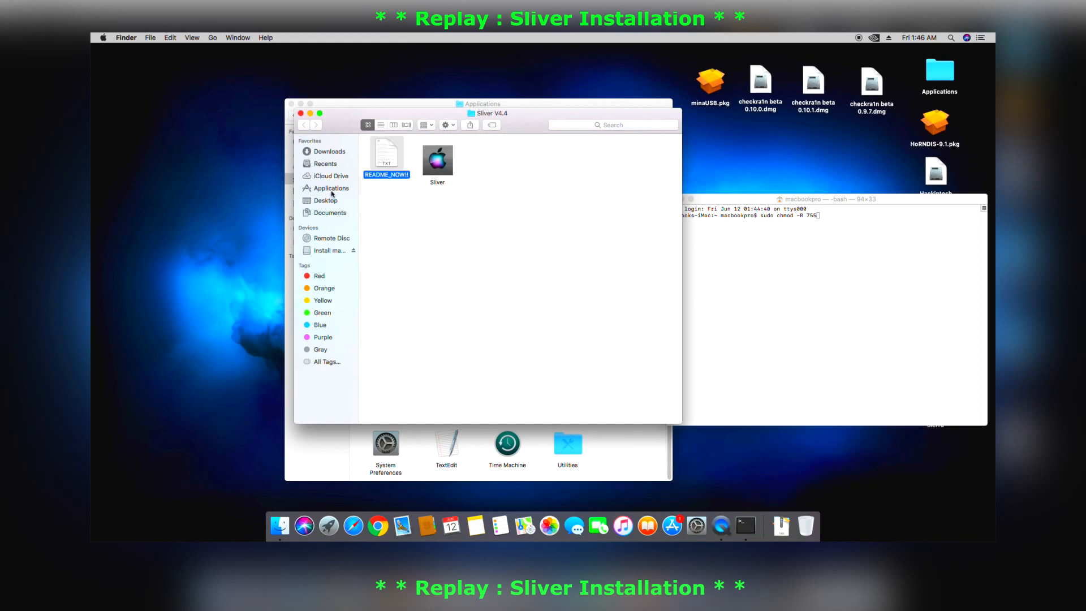
left_click(330, 187)
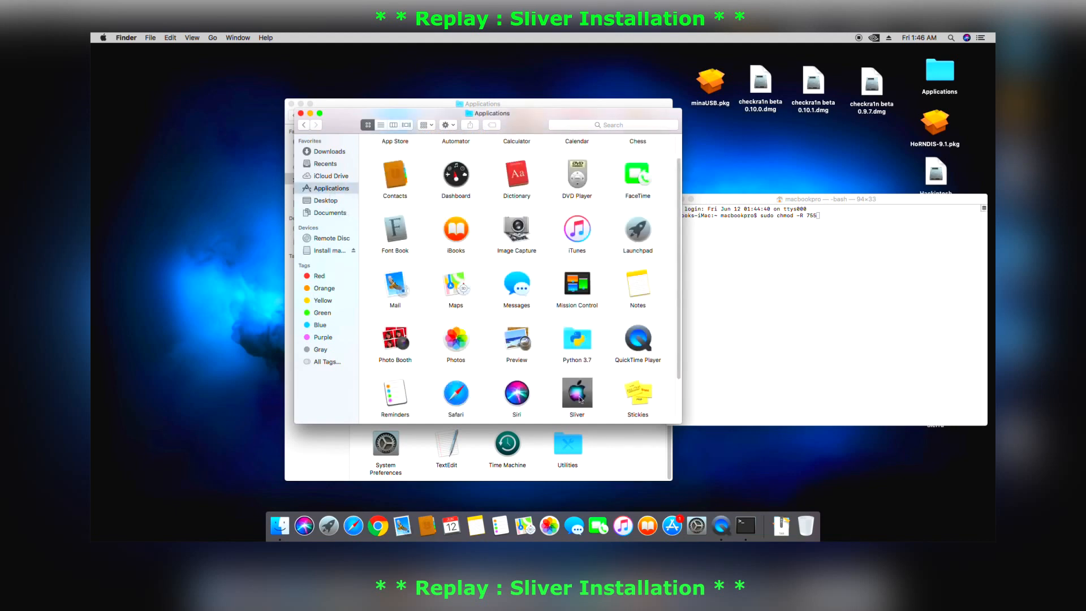
left_click(576, 393)
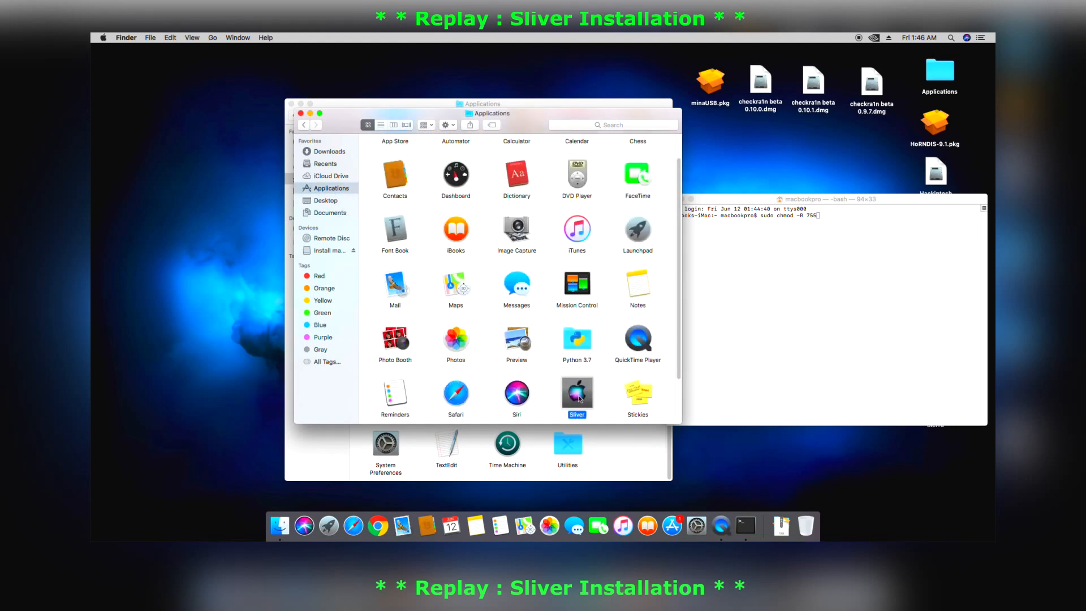
right_click(577, 392)
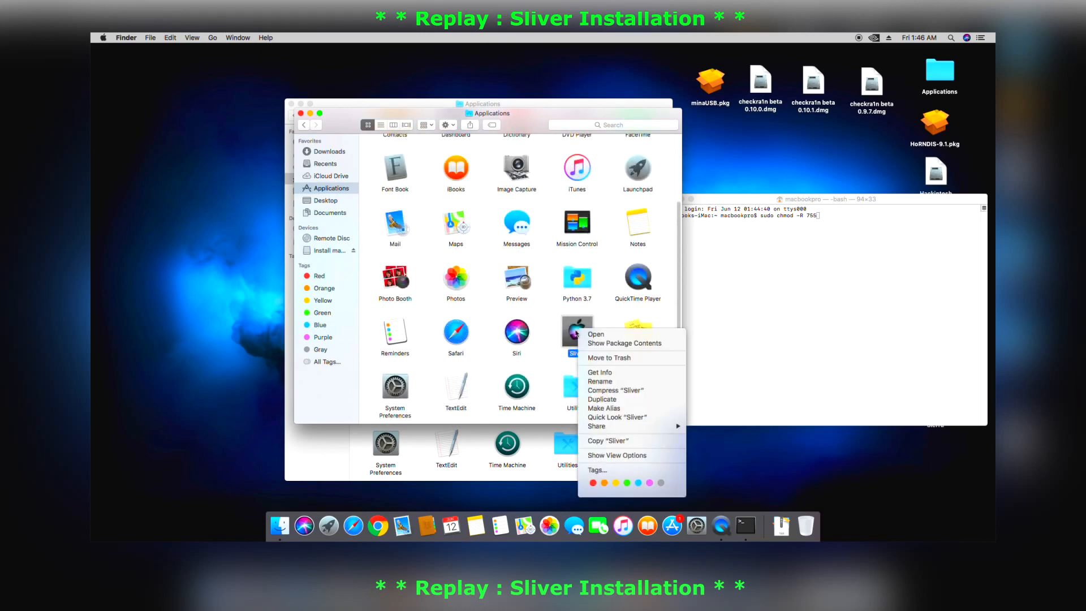
mouse_move(620, 342)
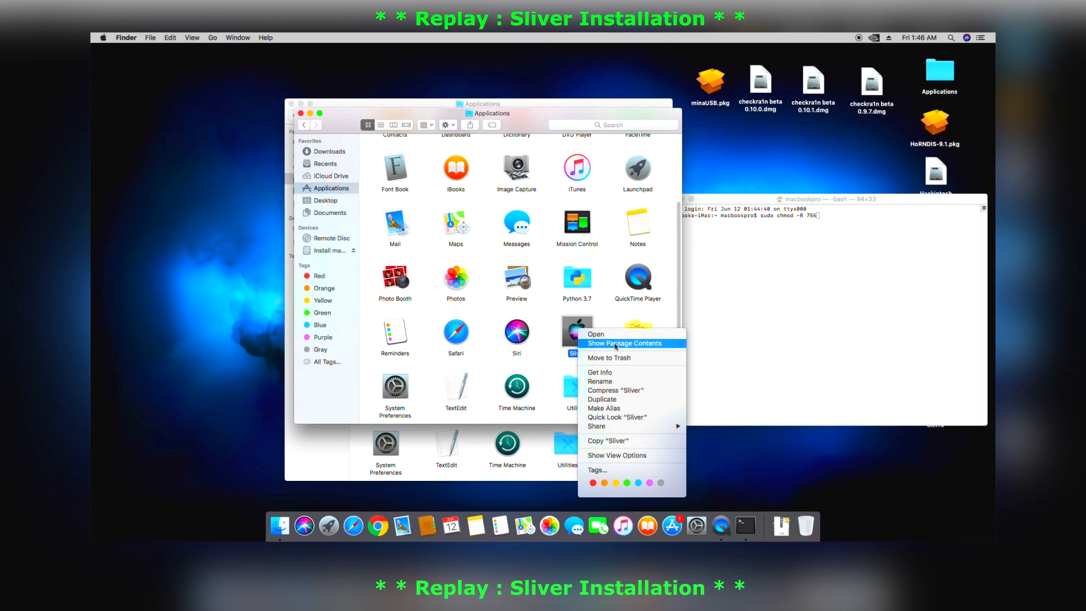
left_click(624, 343)
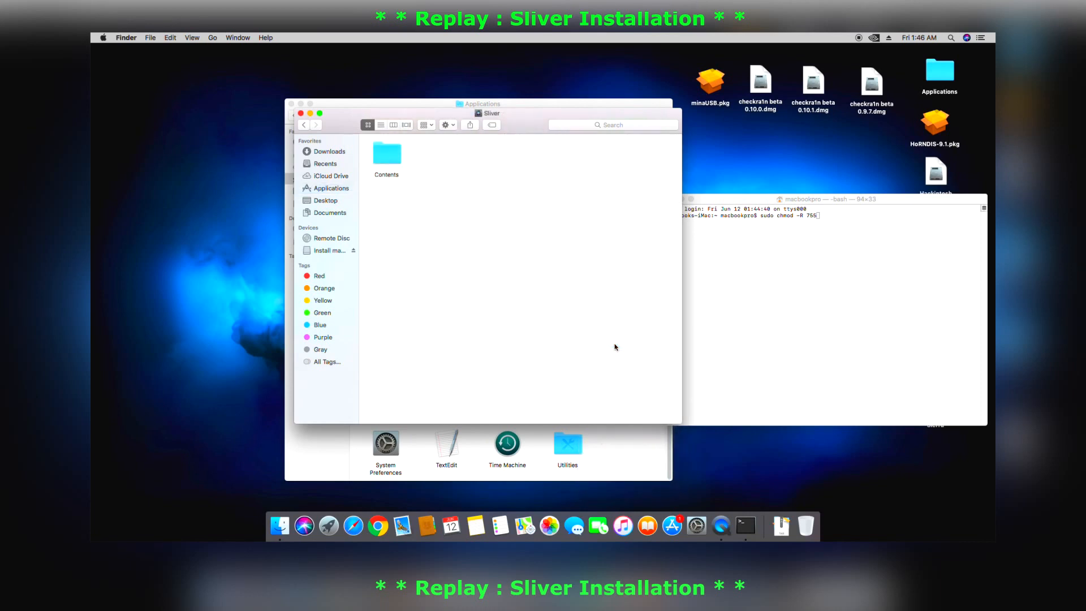
Open the Contents folder and select its Resources folder.
left_click(386, 154)
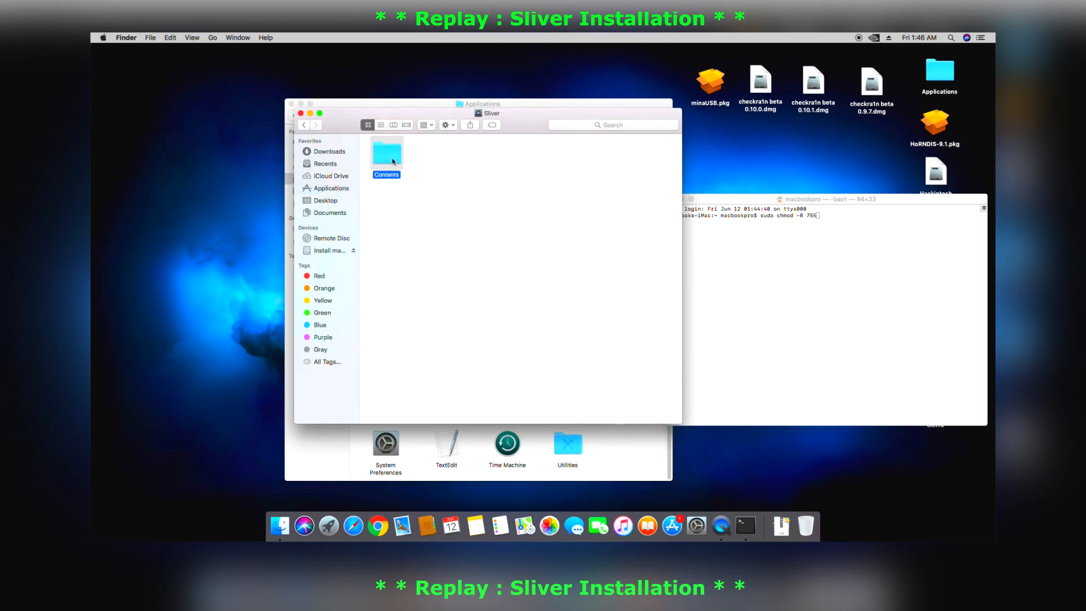
double_click(387, 152)
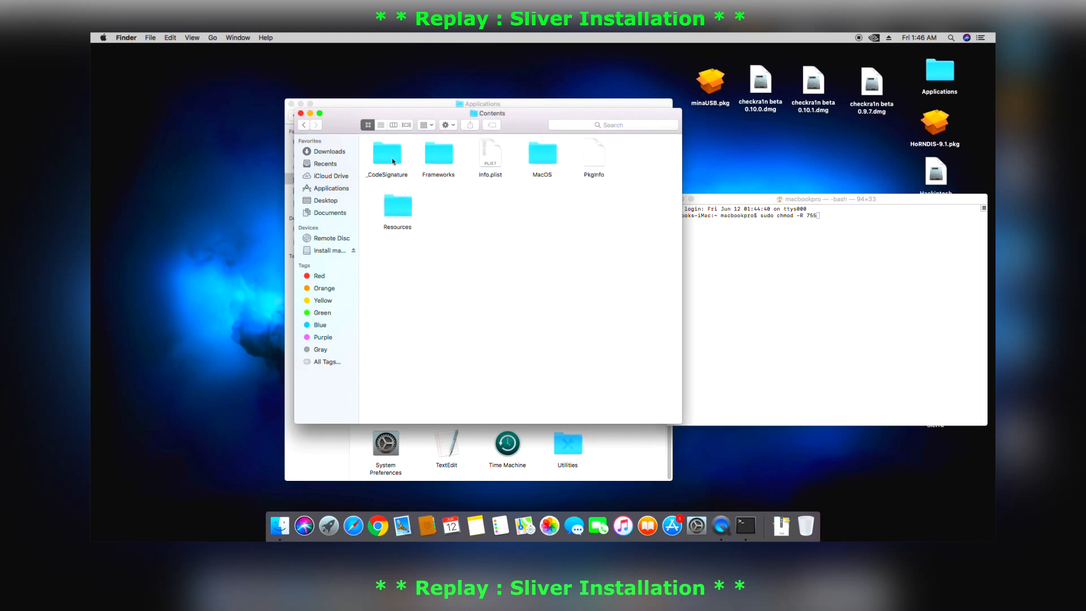
left_click(397, 208)
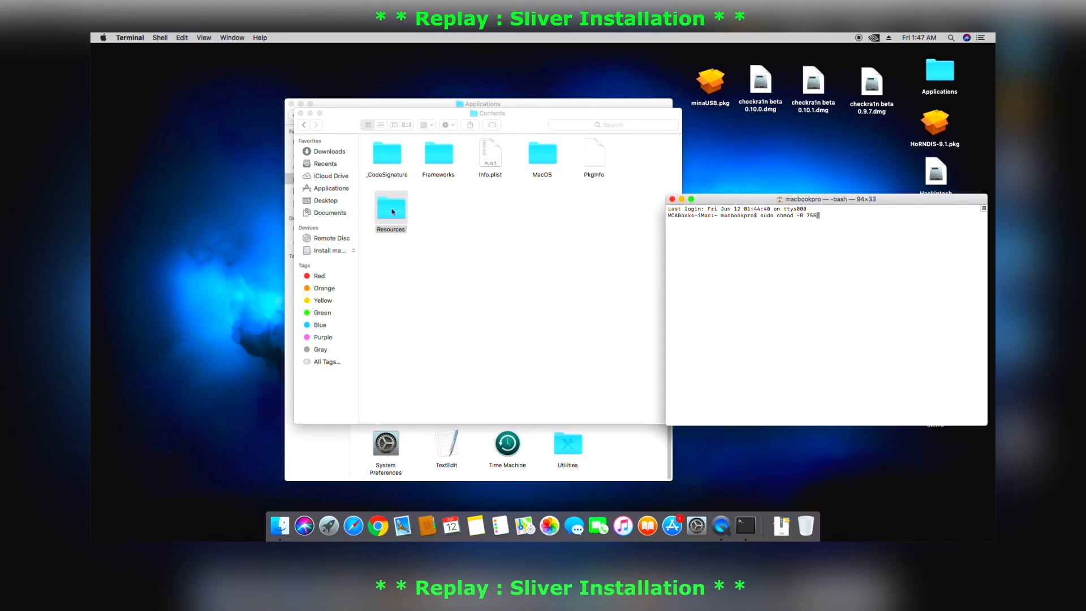
Run sudo chmod -R 755 /Applications/Sliver.app/Contents/Resources and authorize with the admin password.
left_click_drag(391, 209, 805, 236)
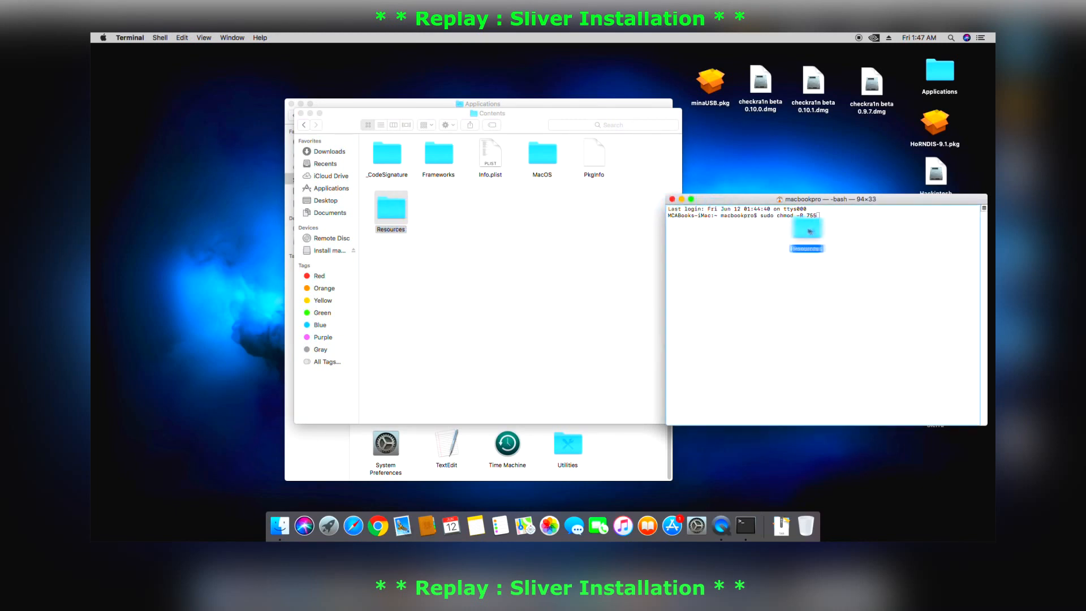
type("/Applications/Sliver.app/Contents/Resources")
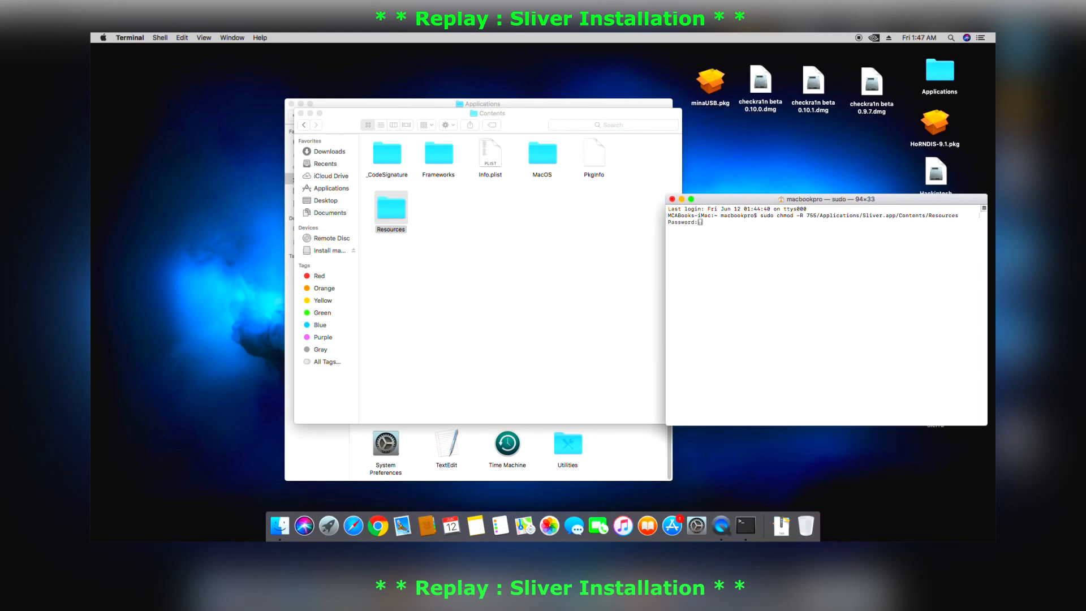
key("Return")
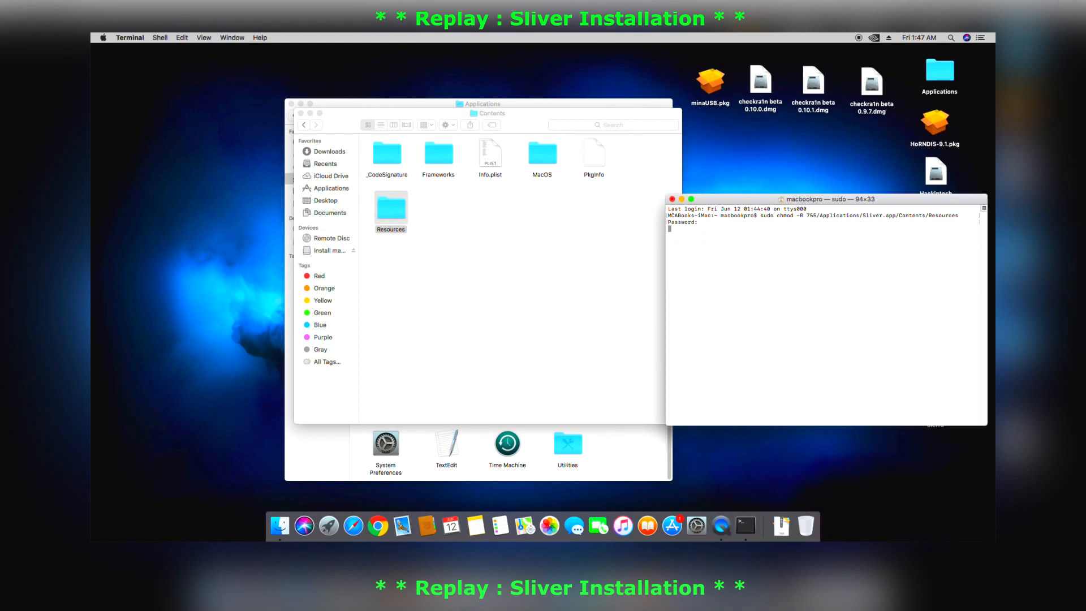
key("Return")
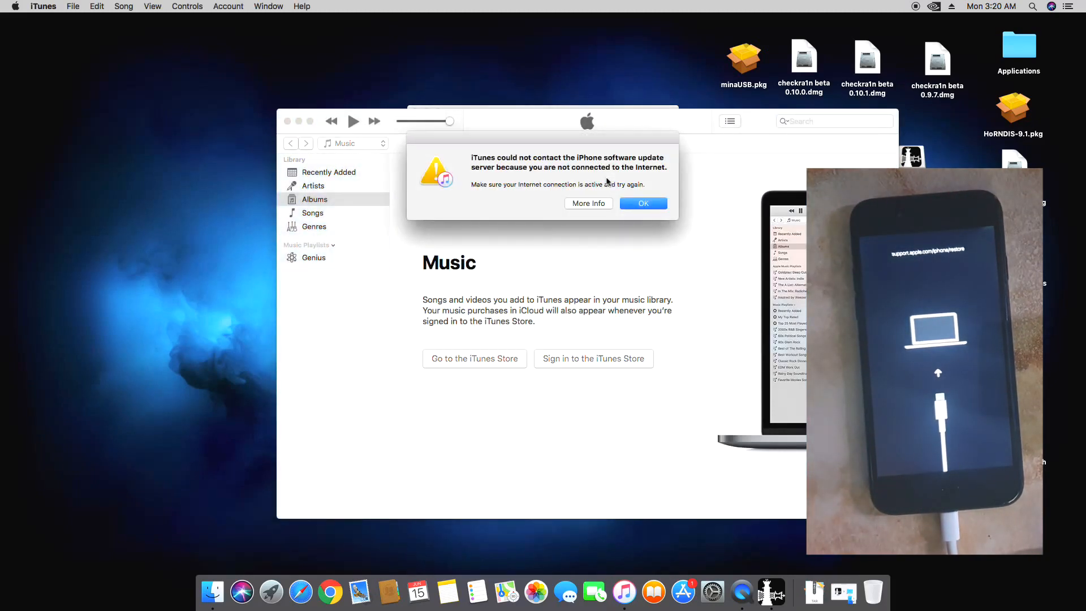
mouse_move(694, 211)
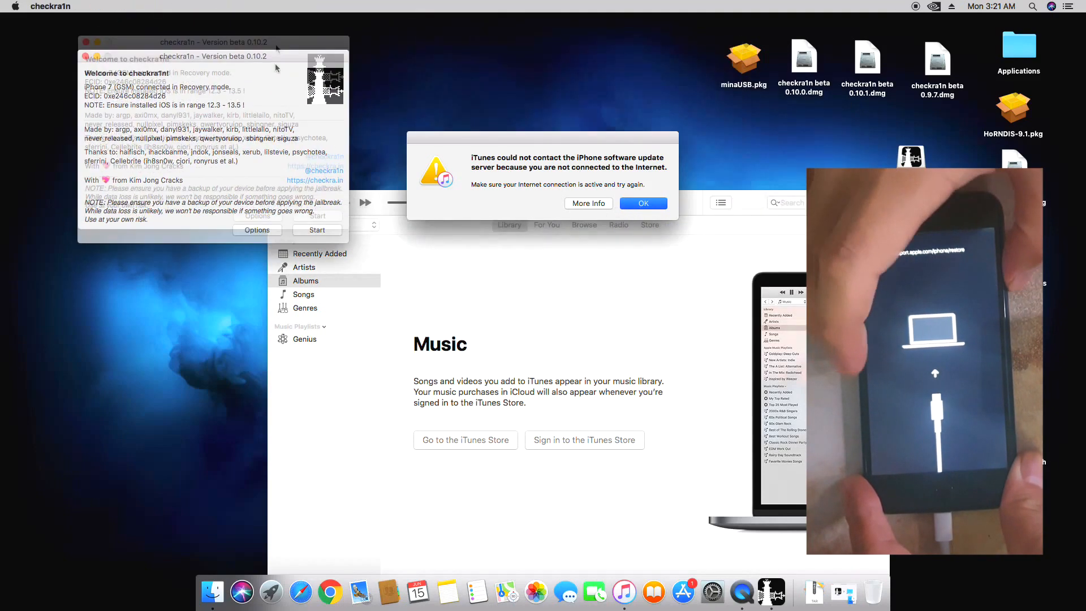
Start checkra1n and follow the countdown to put the iPhone 7 into DFU mode.
left_click(641, 203)
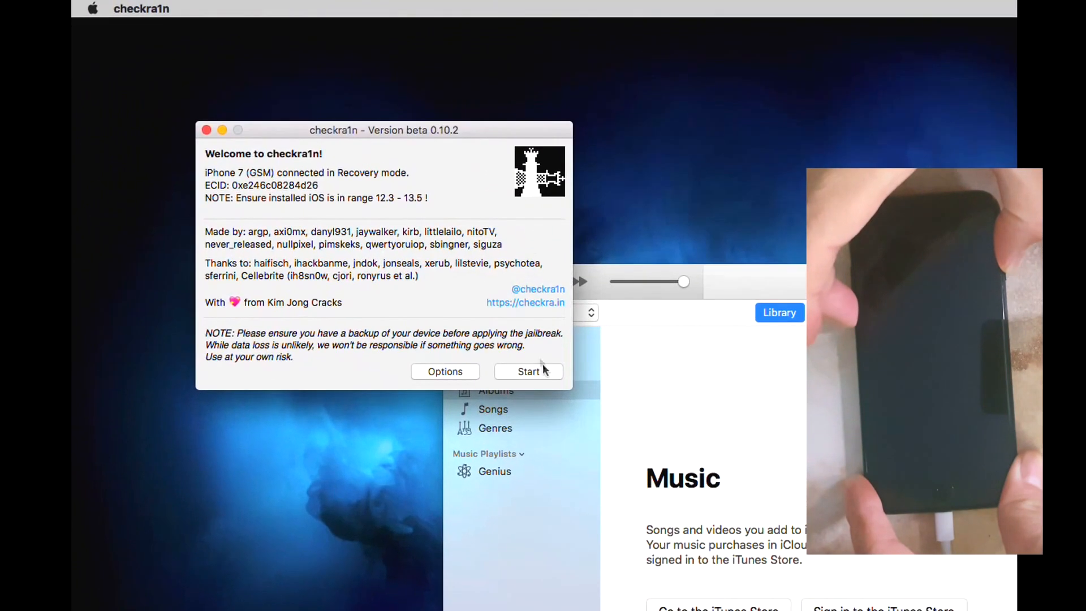
left_click(527, 371)
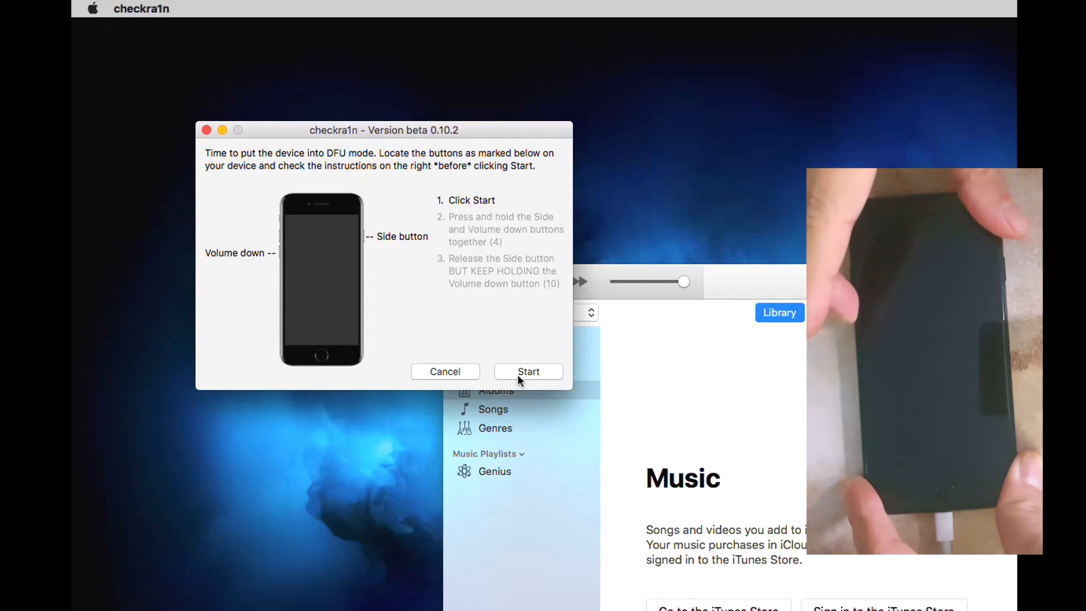
left_click(528, 371)
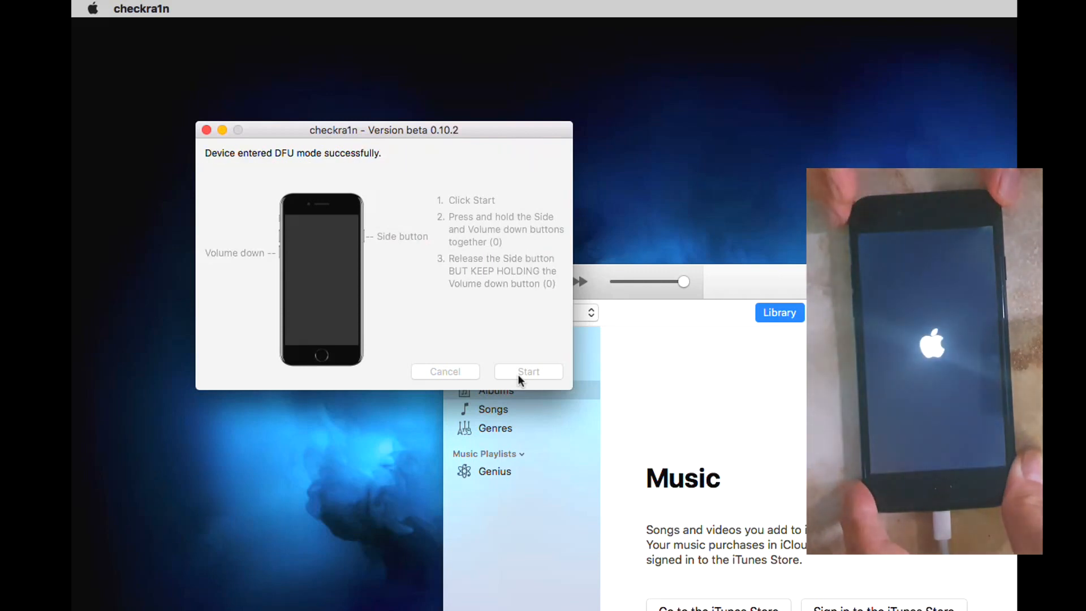
left_click(528, 371)
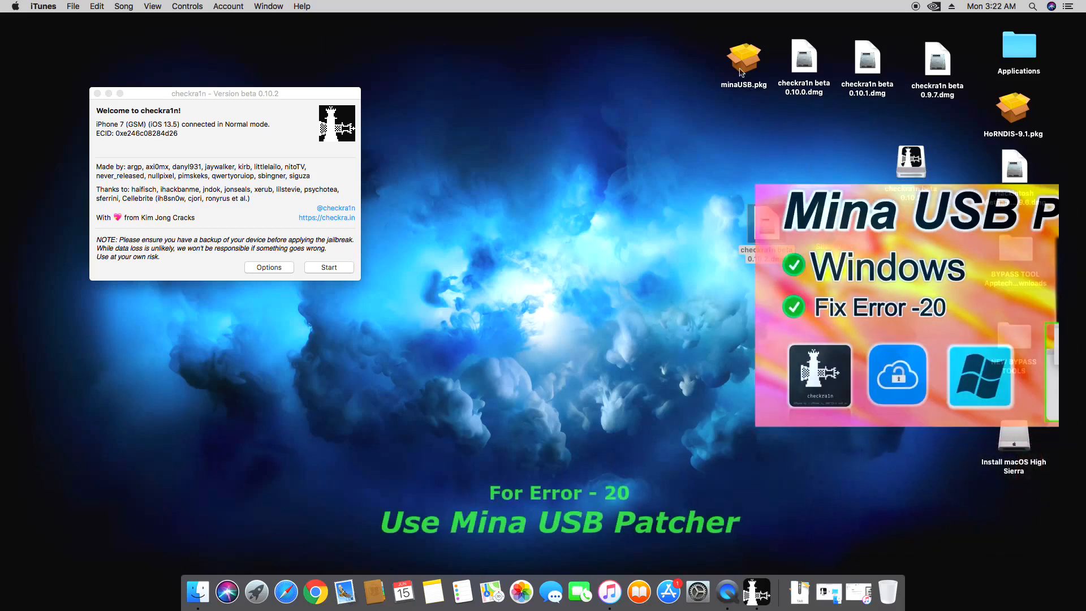
Launch Sliver from the Applications folder in a new Finder window.
double_click(743, 56)
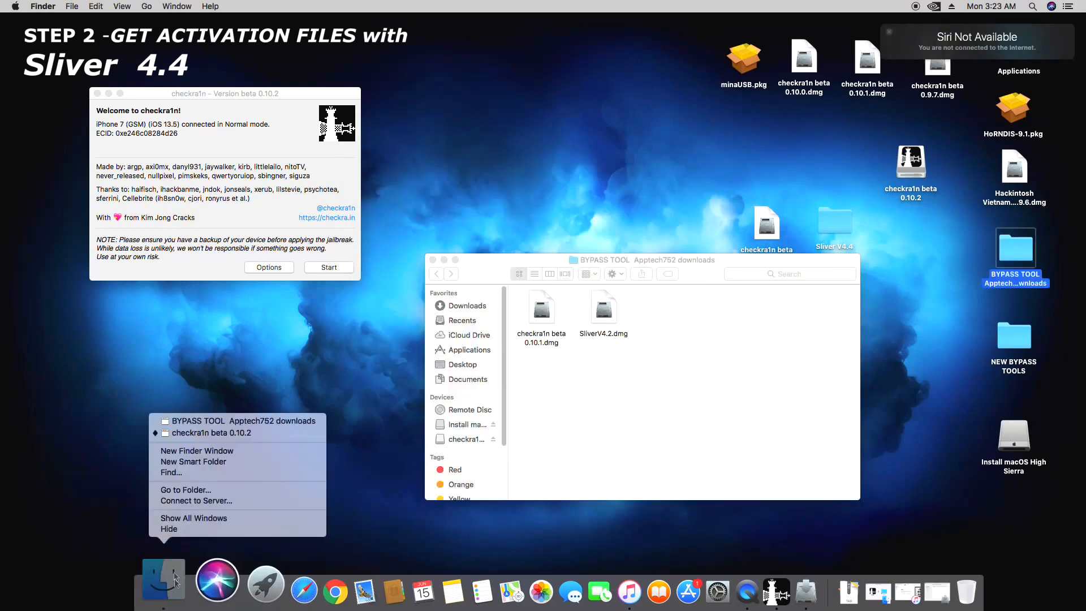
left_click(197, 450)
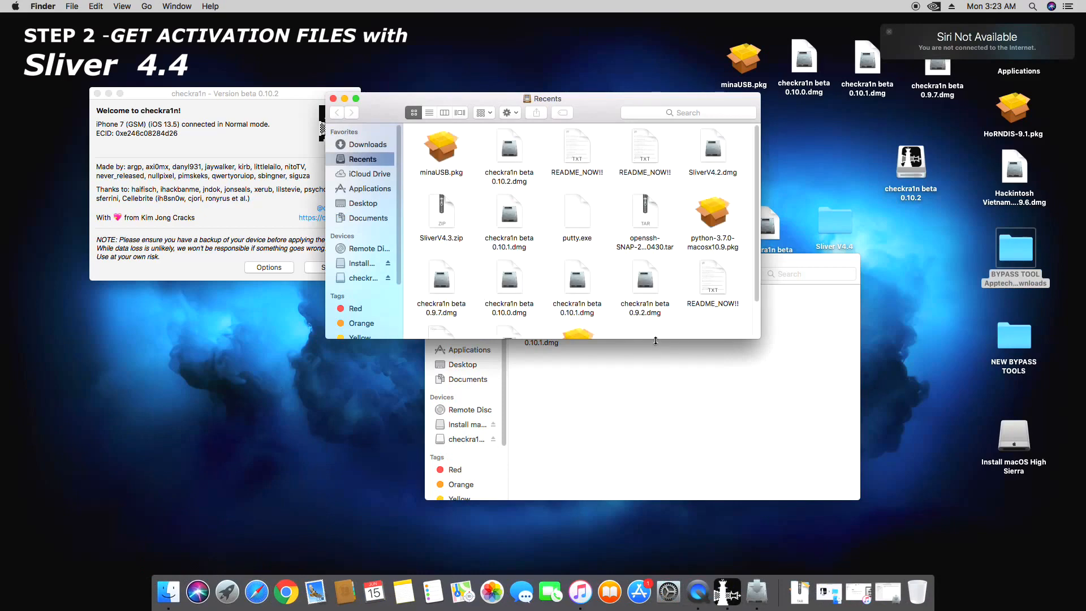
left_click(369, 189)
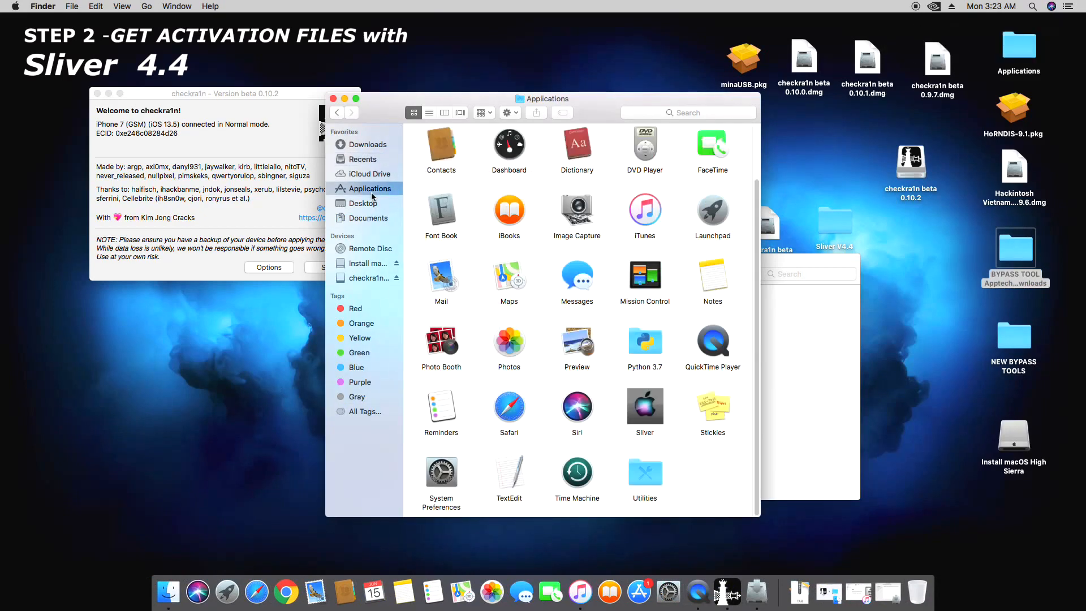
double_click(644, 407)
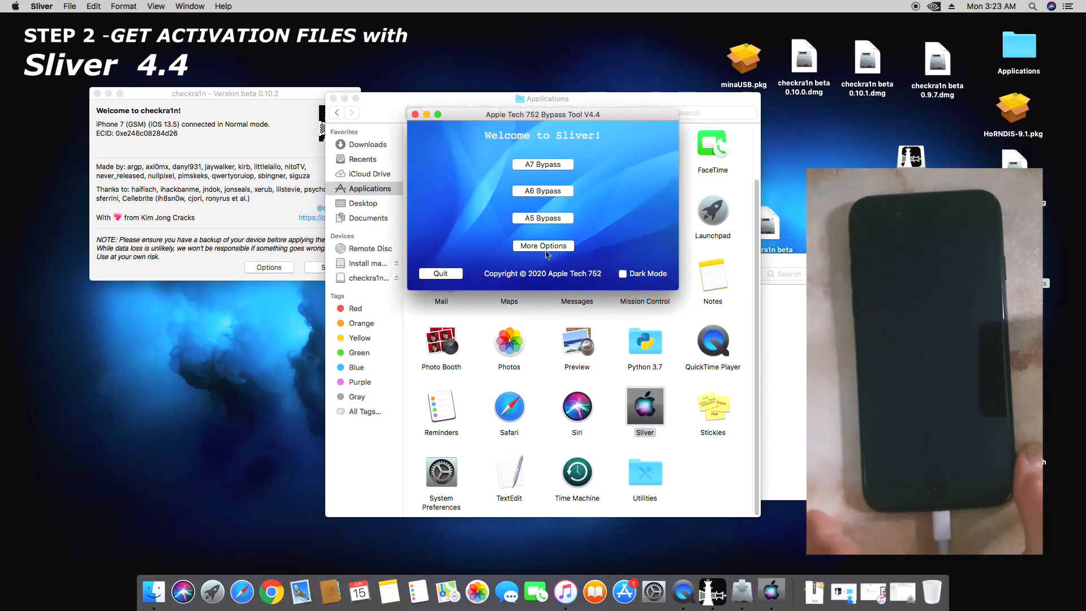
Choose Untethered Bypass under More Options and relay the phone's device info over SSH.
left_click(542, 245)
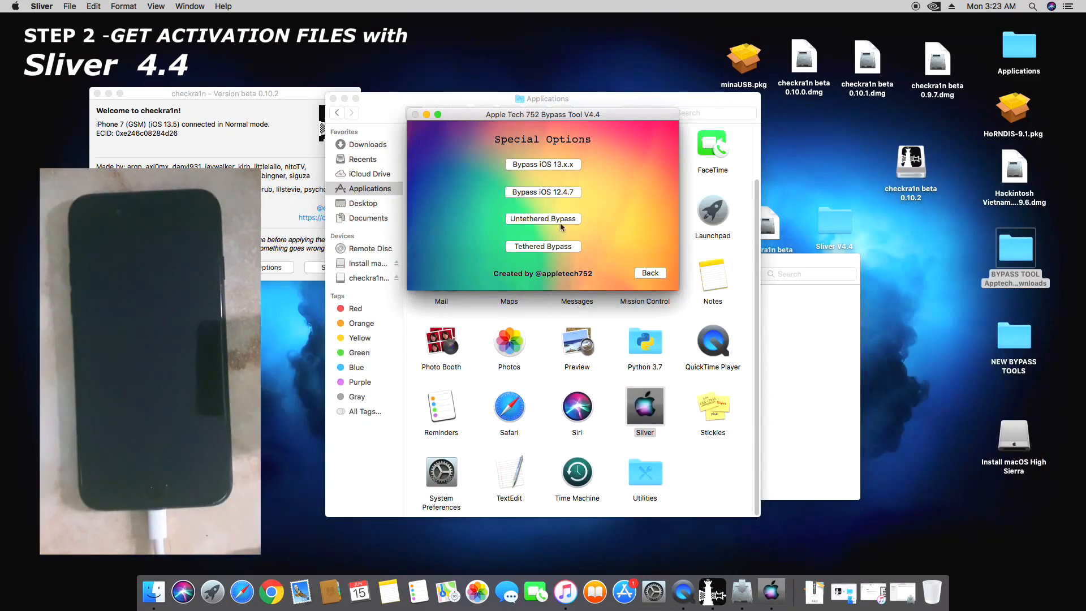
left_click(543, 218)
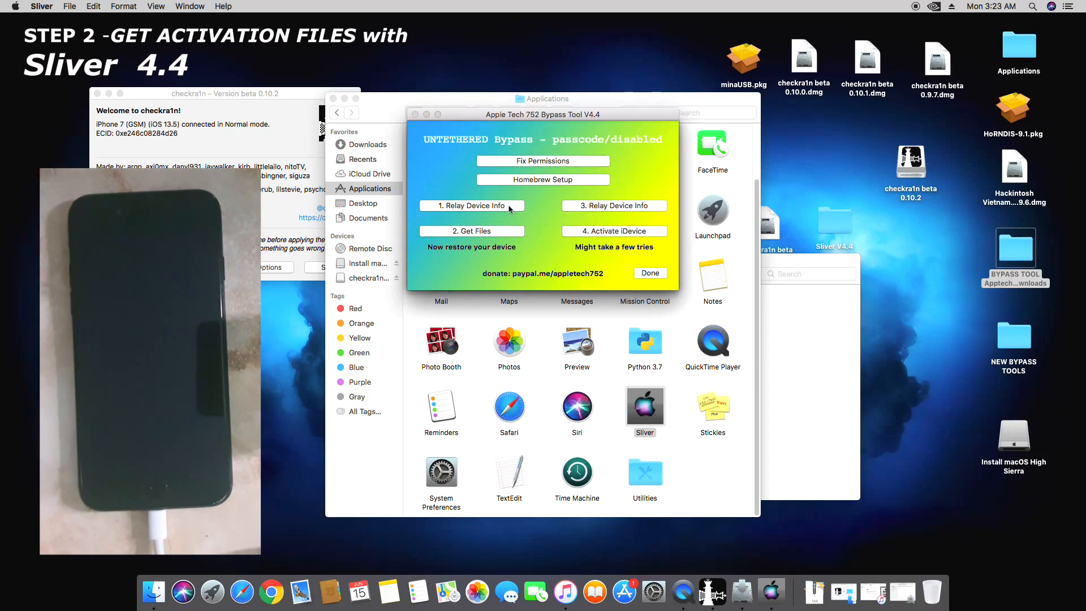
left_click(471, 206)
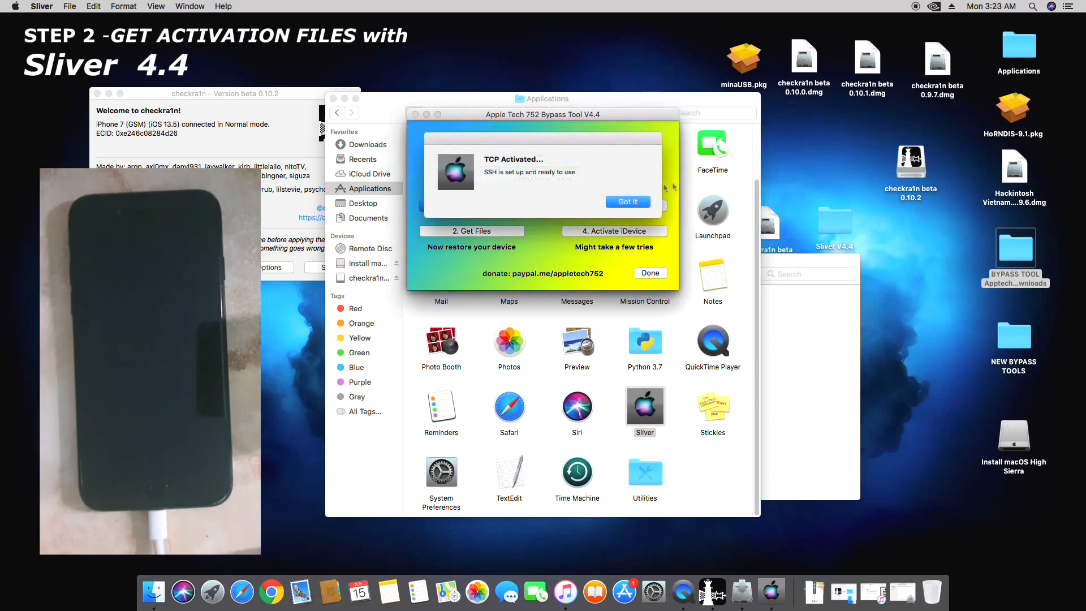
left_click(626, 201)
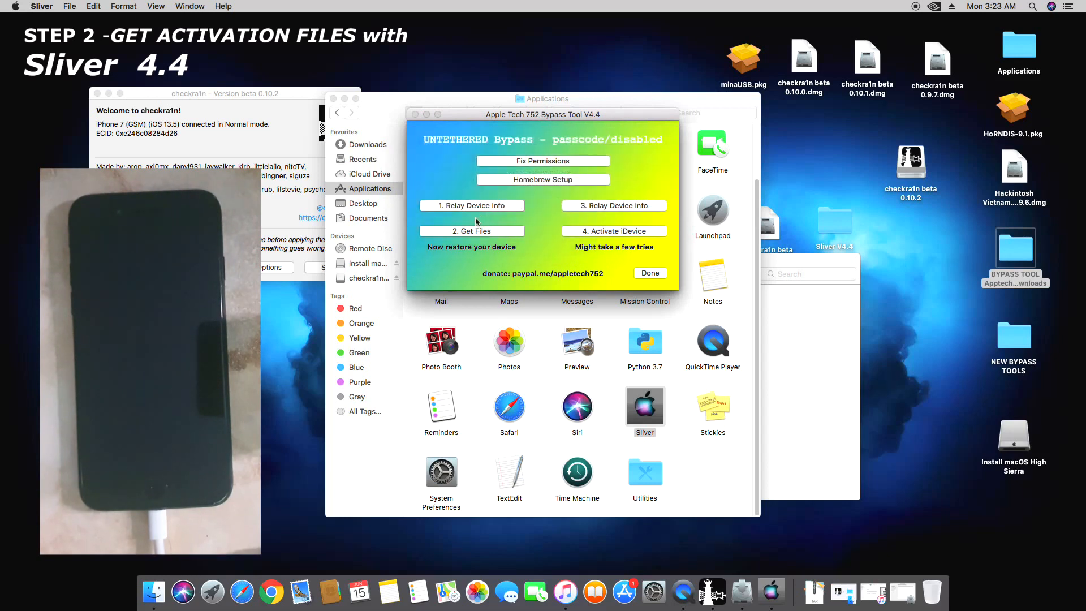
Extract the activation files into the Activation folder on the desktop.
left_click(471, 230)
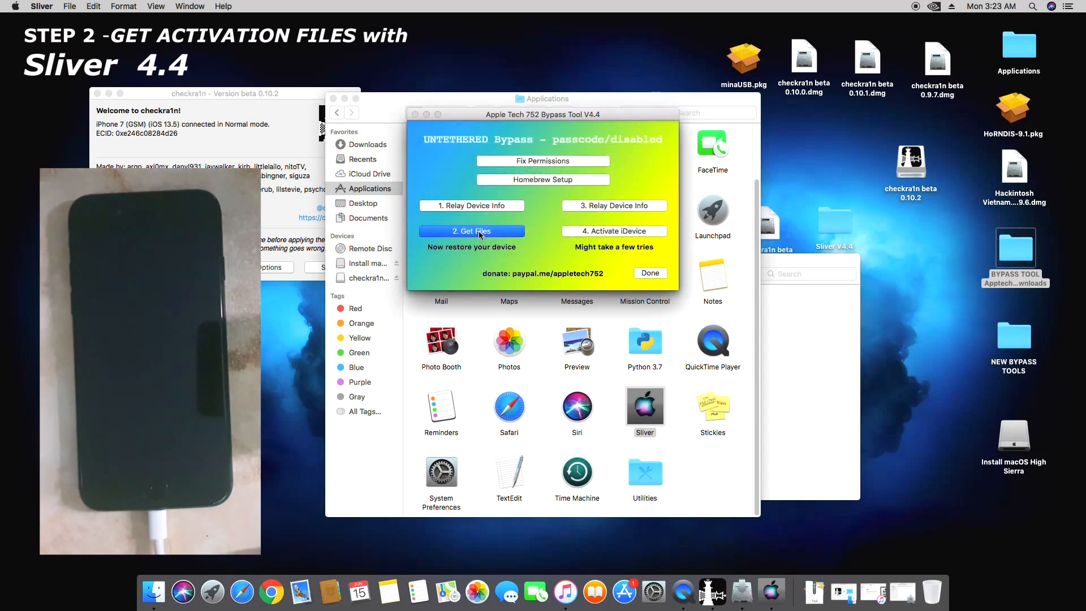
left_click(471, 230)
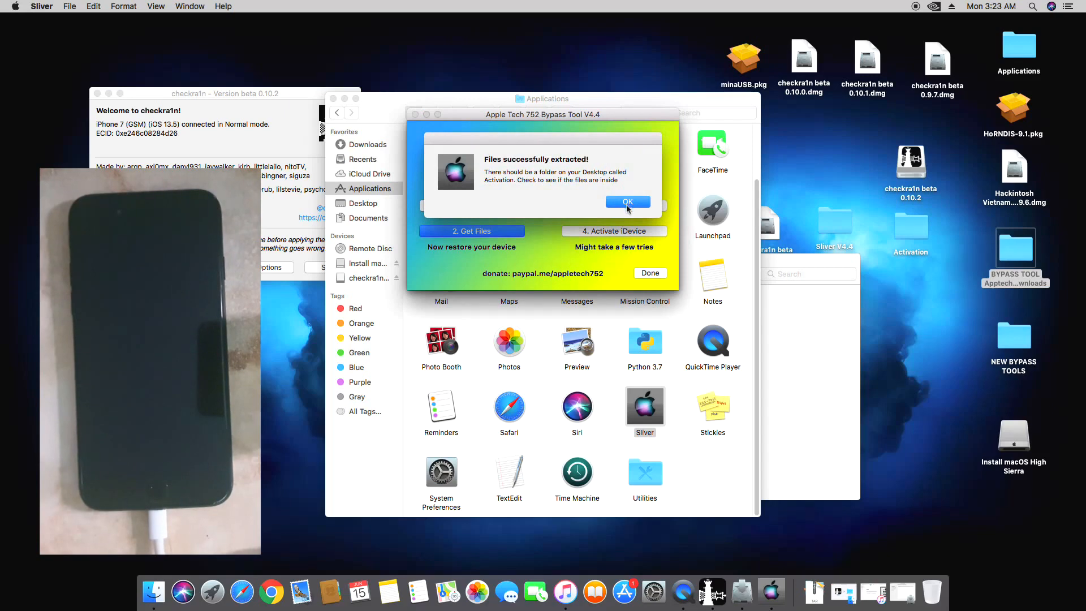
left_click(627, 202)
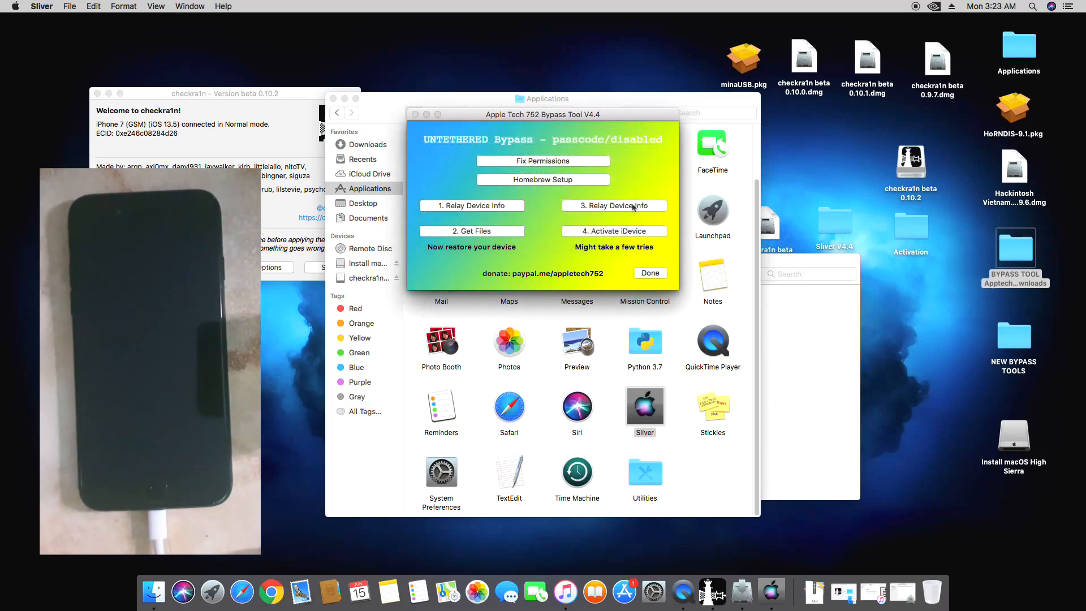
Check the extracted files inside the Activation folder and close the window.
left_click(648, 273)
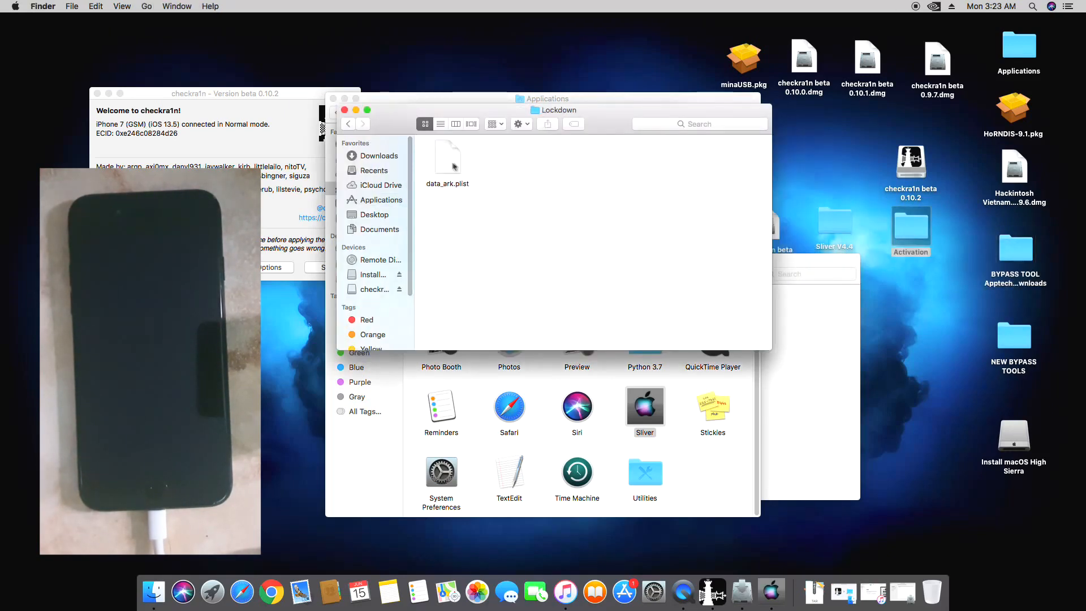
left_click(348, 123)
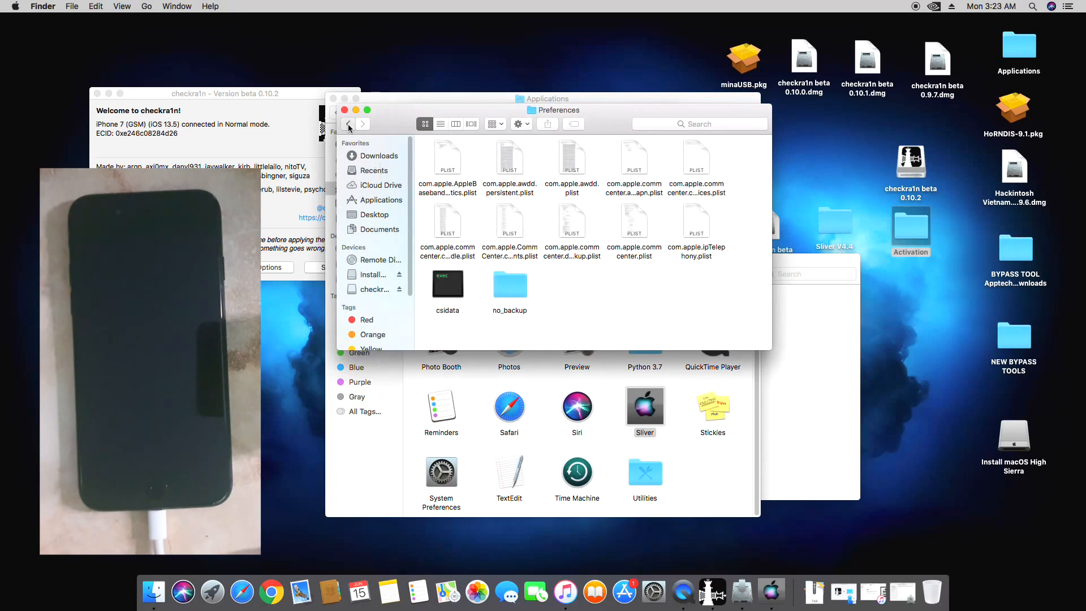
left_click(348, 124)
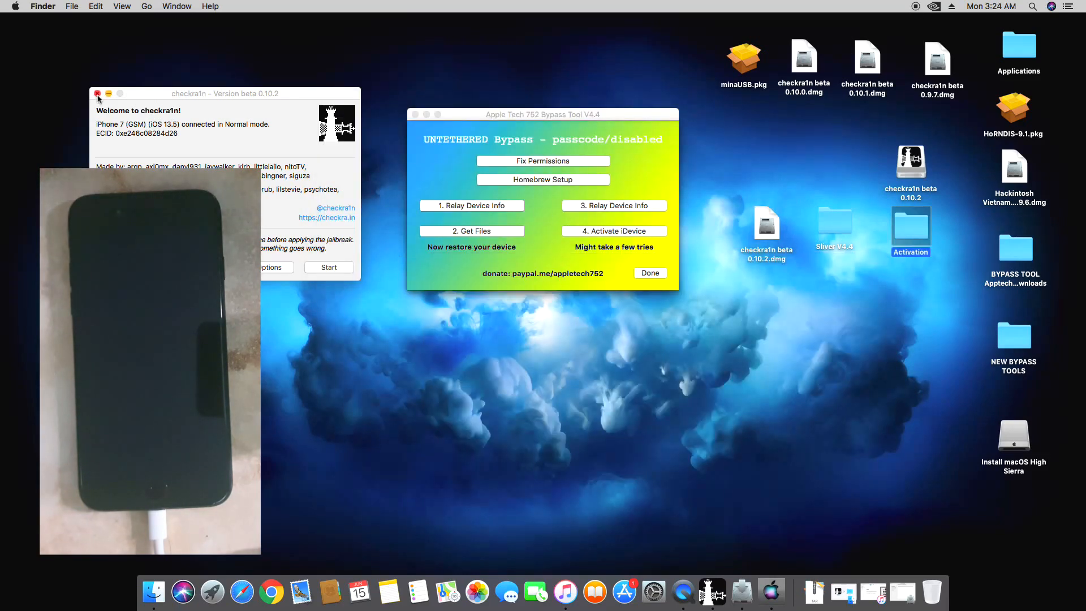
Compress the desktop Activation folder into Activation.zip.
right_click(909, 232)
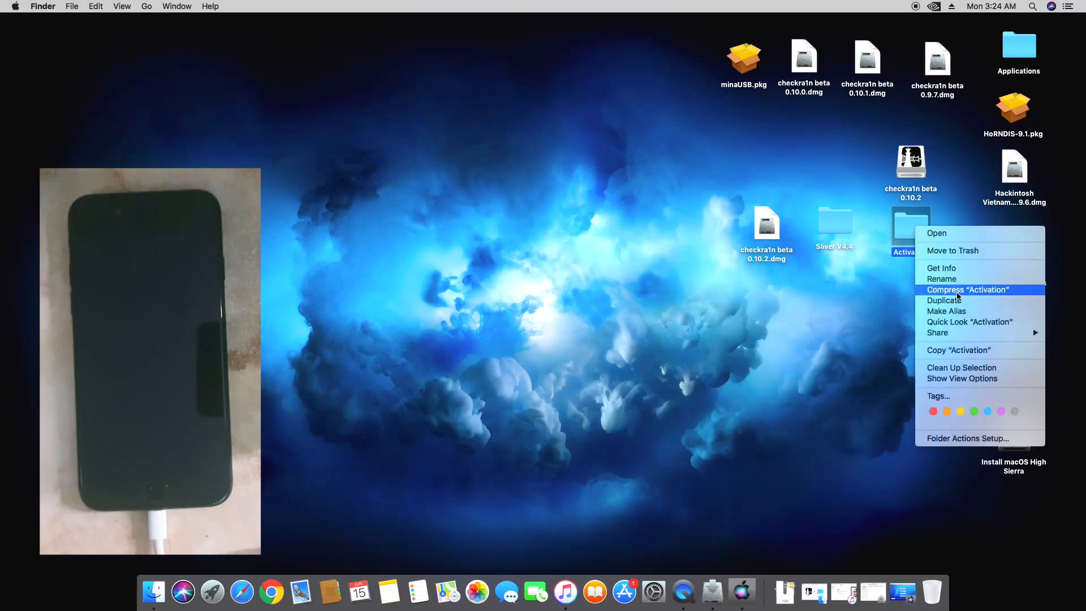
left_click(967, 289)
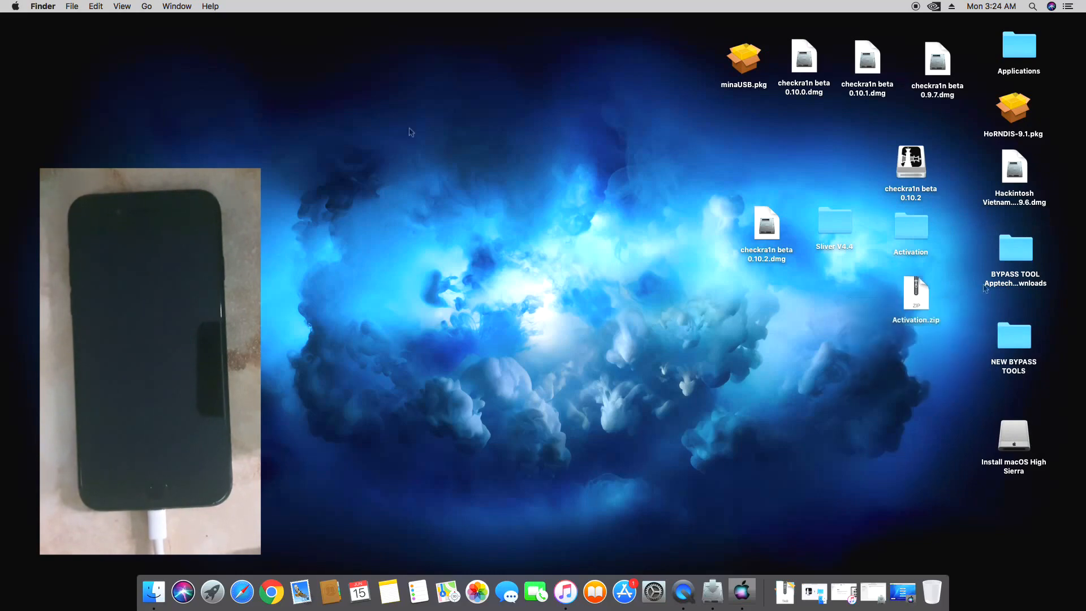
left_click(14, 7)
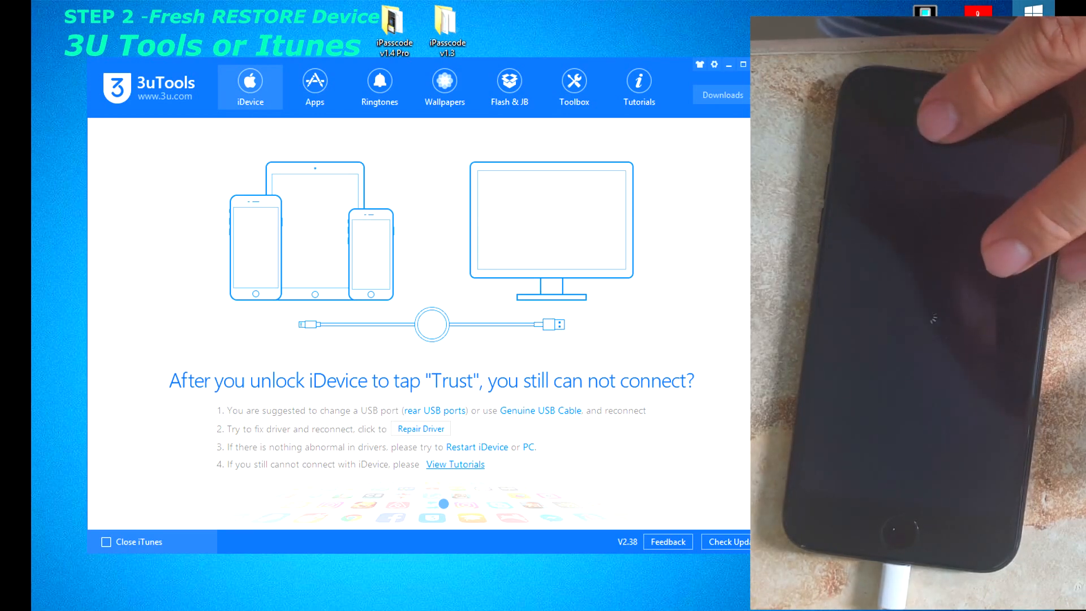
mouse_move(691, 160)
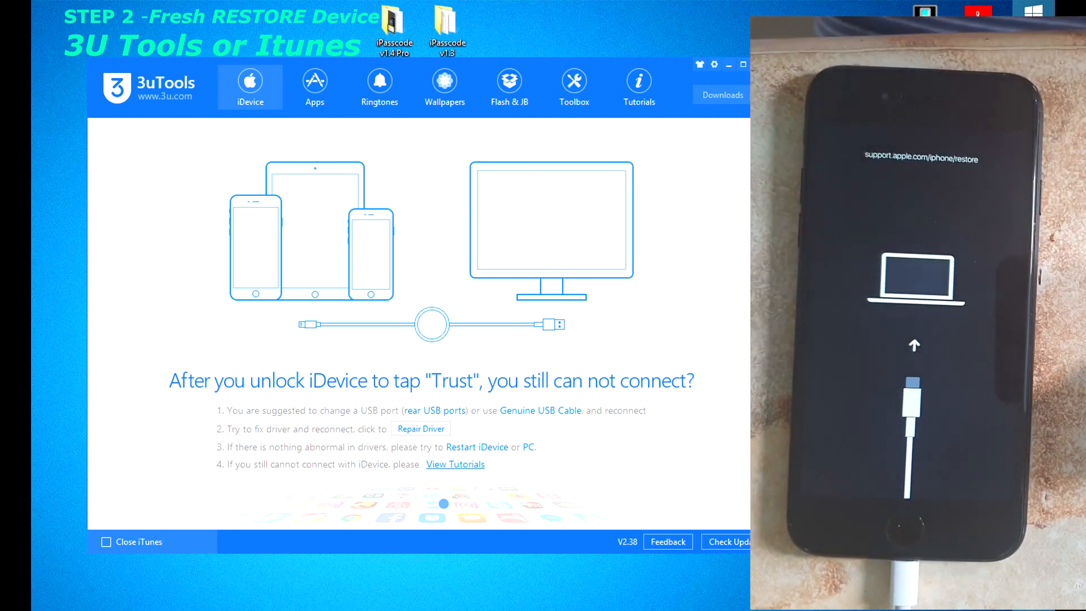
Switch 3uTools to the Flash & JB firmware flashing page.
left_click(509, 83)
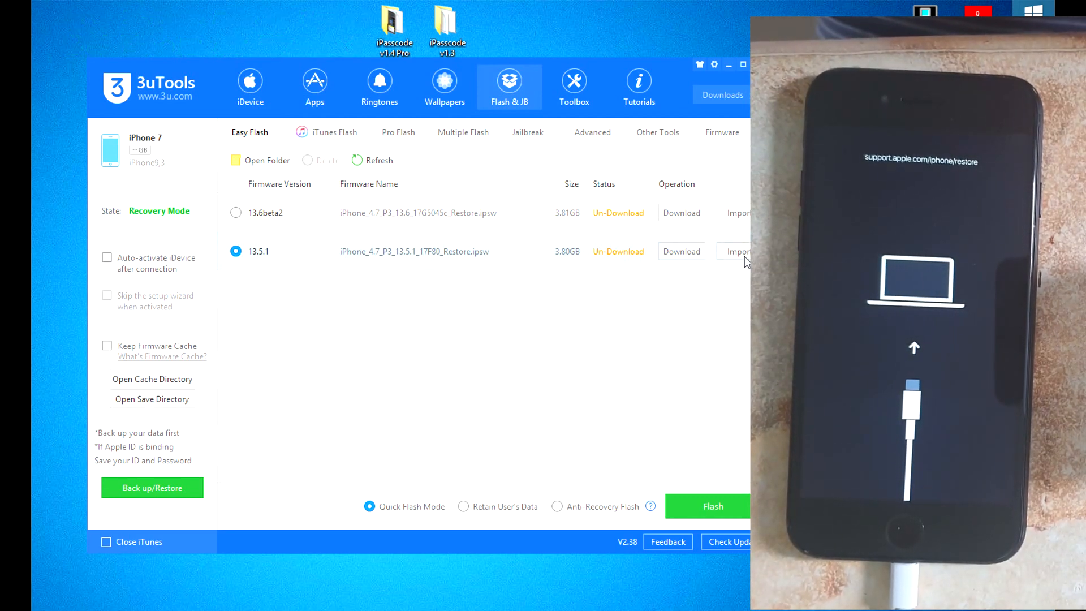
Import the local iPhone_4.7_P3_13.5.1_17F80_Restore.ipsw from the iPhone 7 & 8 folder for flashing.
left_click(736, 251)
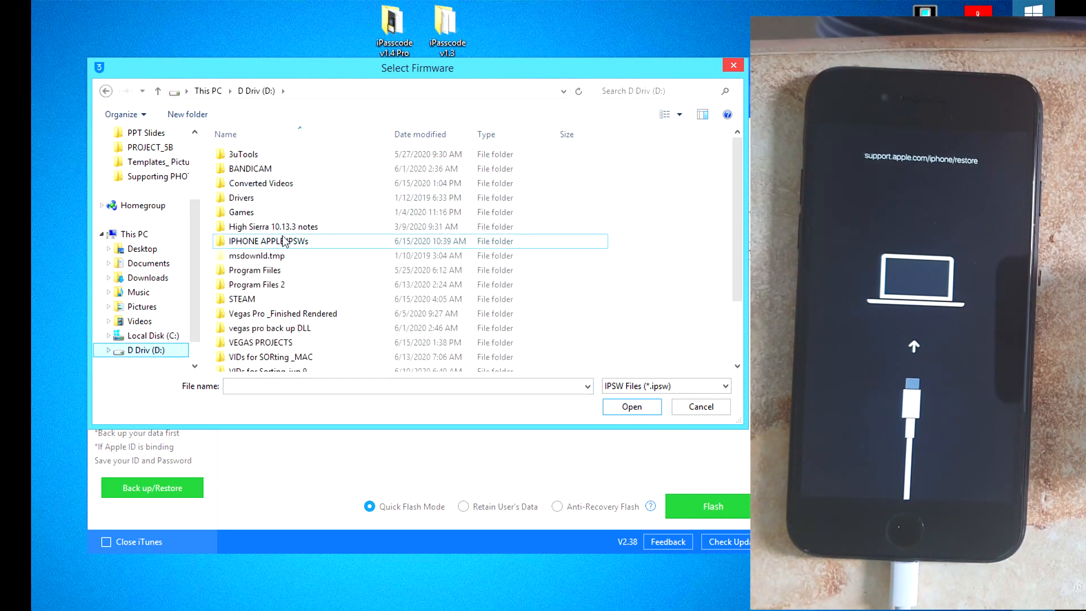
double_click(269, 241)
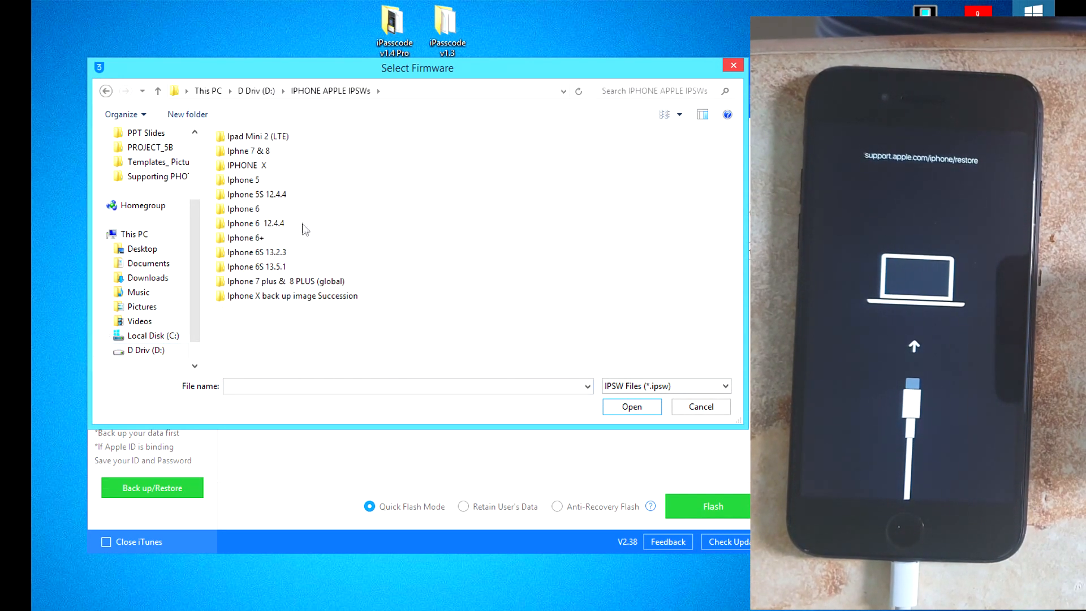
left_click(247, 151)
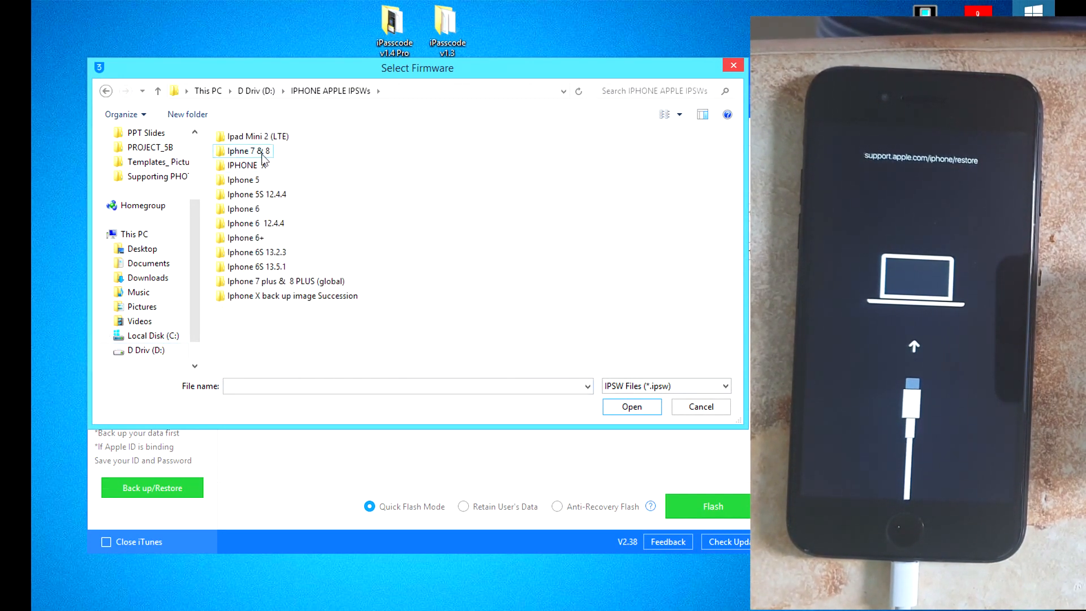
double_click(247, 151)
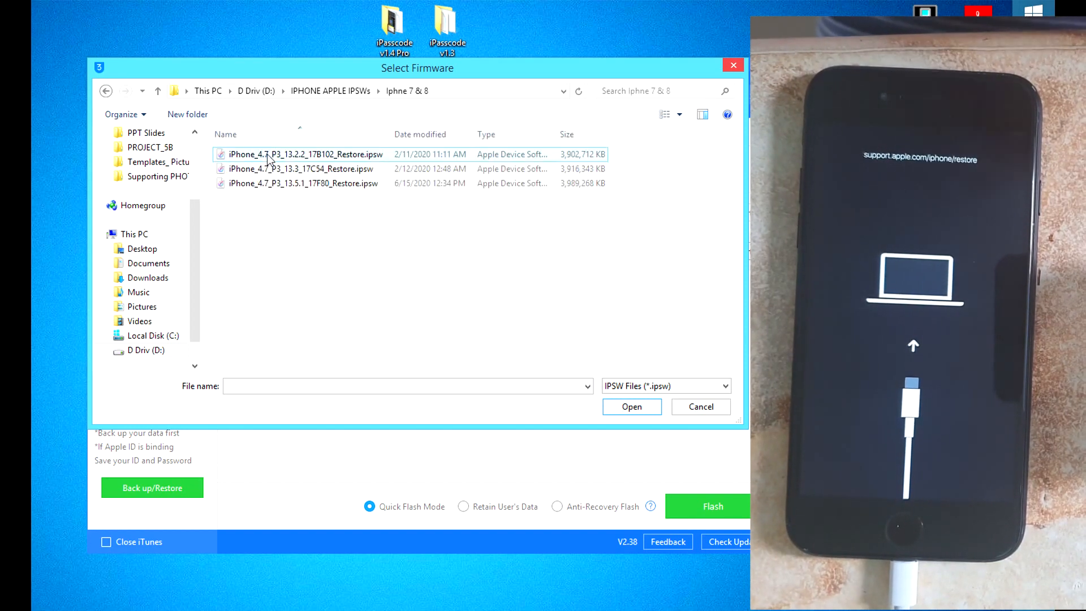
left_click(302, 183)
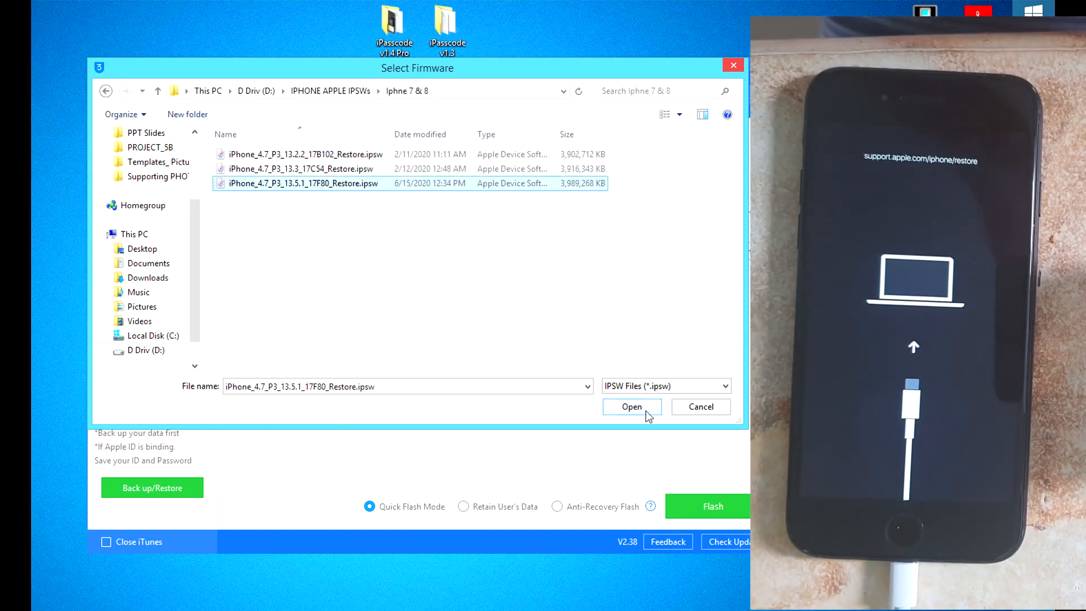
left_click(631, 406)
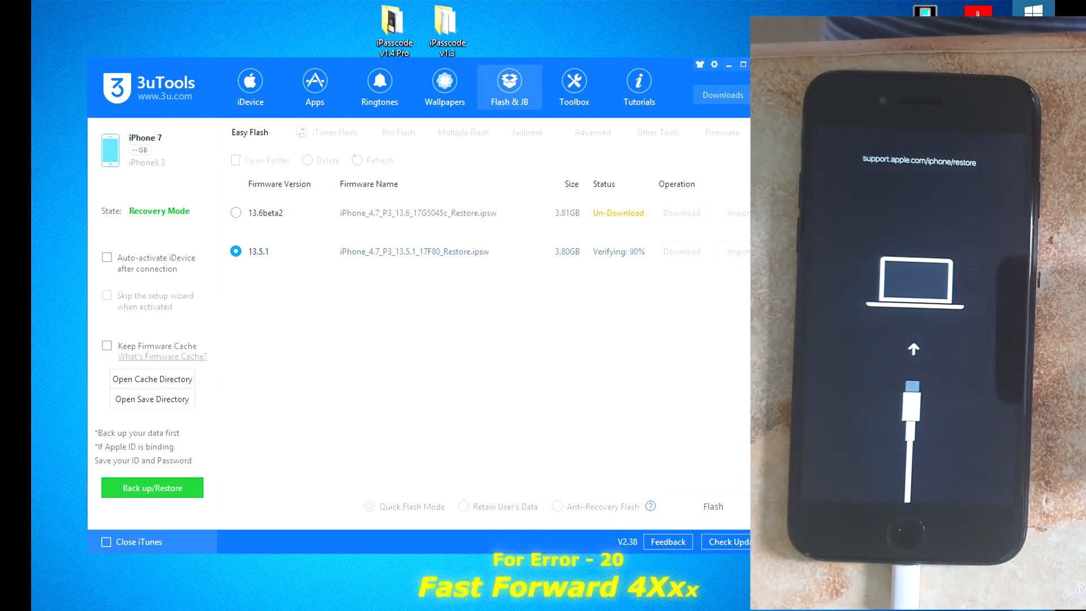
Flash the iPhone 7 with the 13.5.1 firmware and acknowledge the Clean Flash Completed message.
left_click(712, 506)
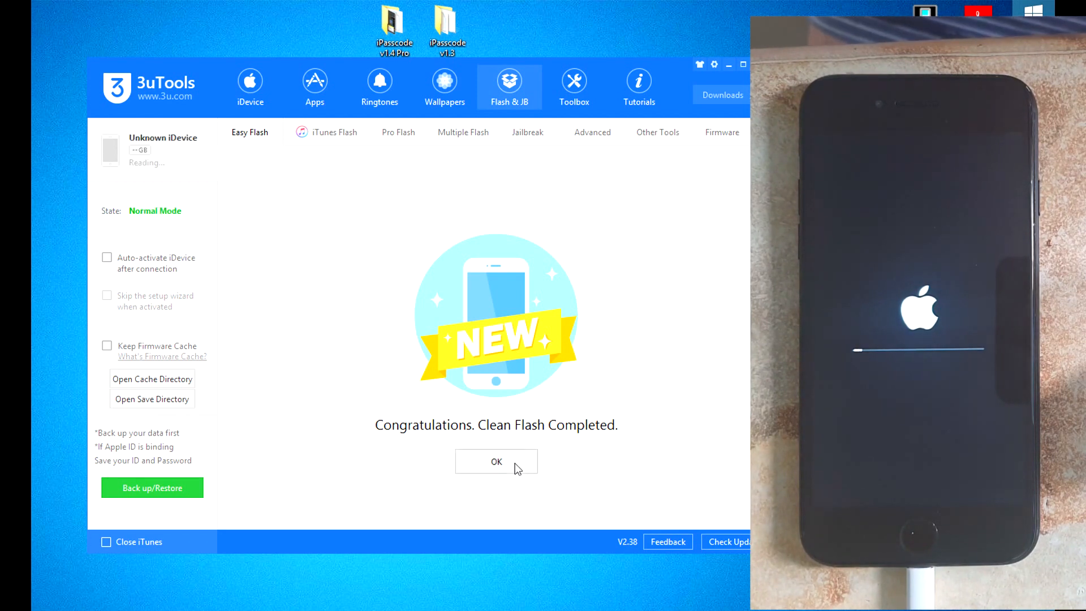
left_click(496, 461)
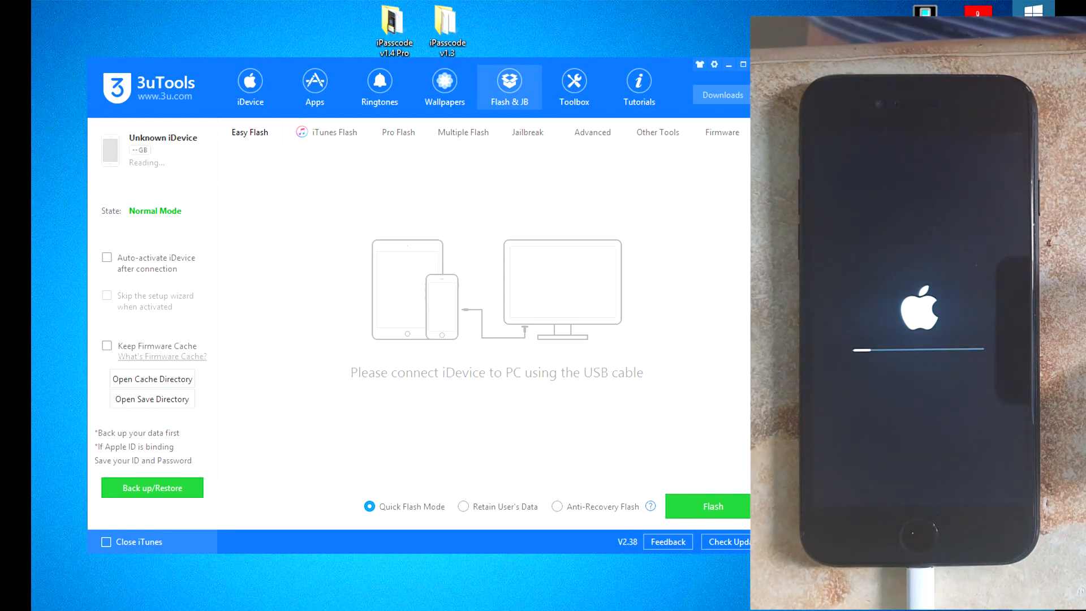
left_click(728, 65)
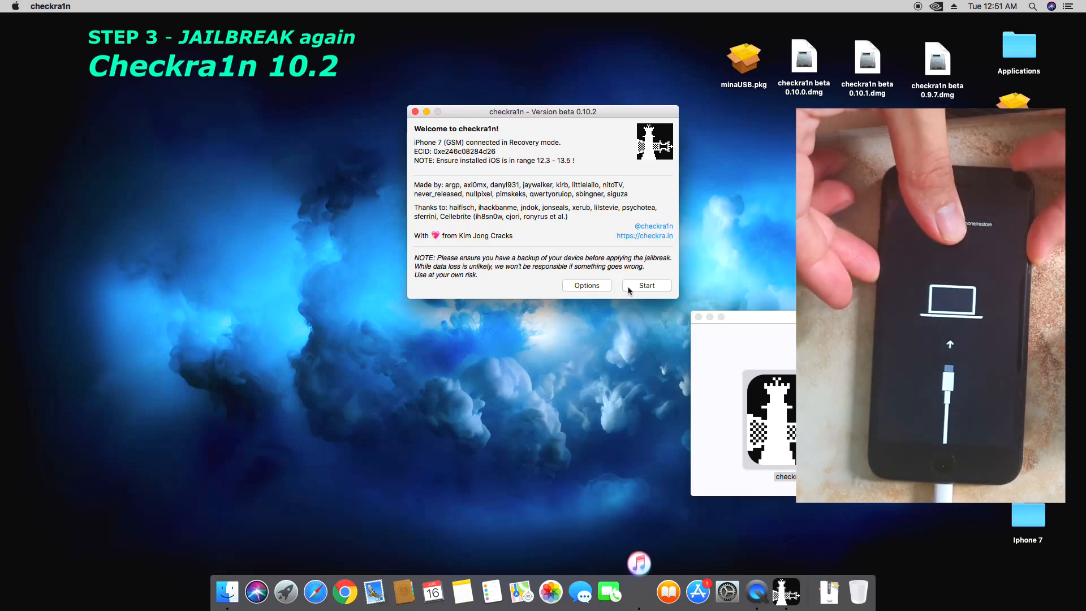
Run the checkra1n jailbreak on the DFU-mode iPhone 7 until All Done, then finish.
left_click(645, 285)
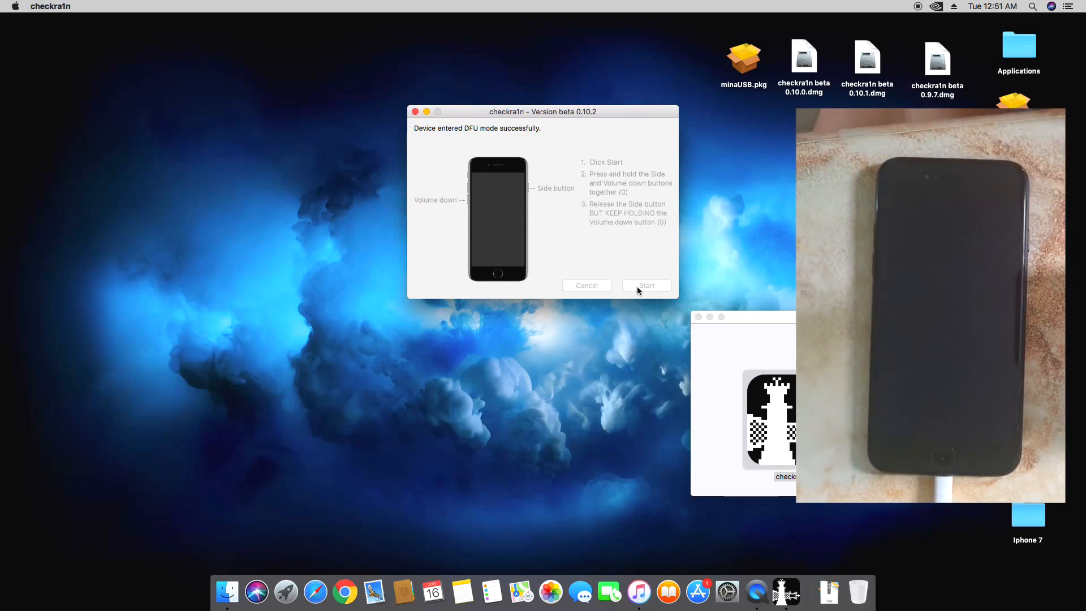
left_click(645, 285)
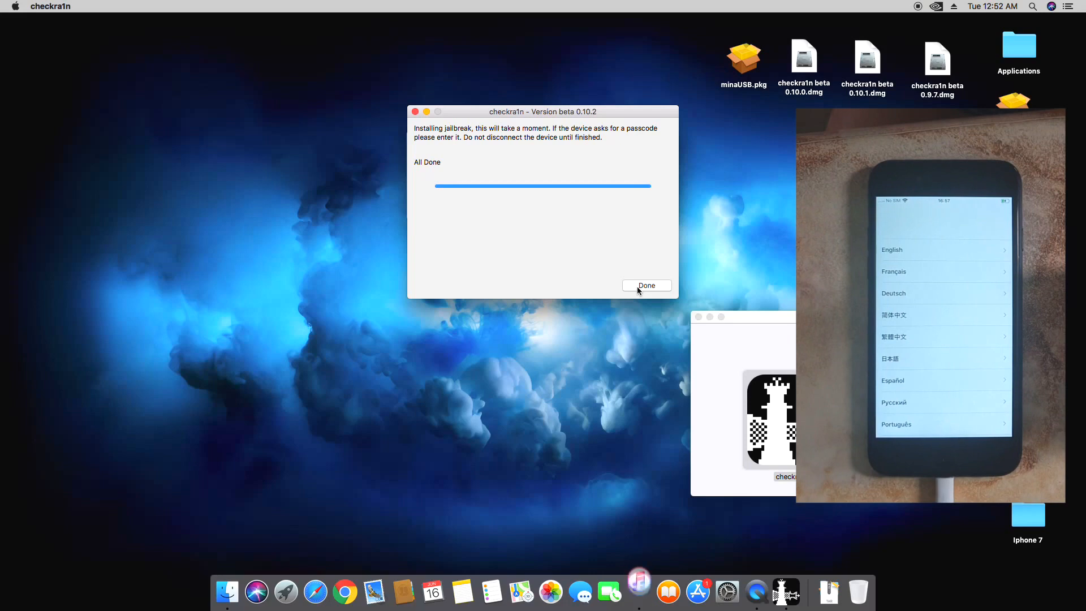
left_click(645, 285)
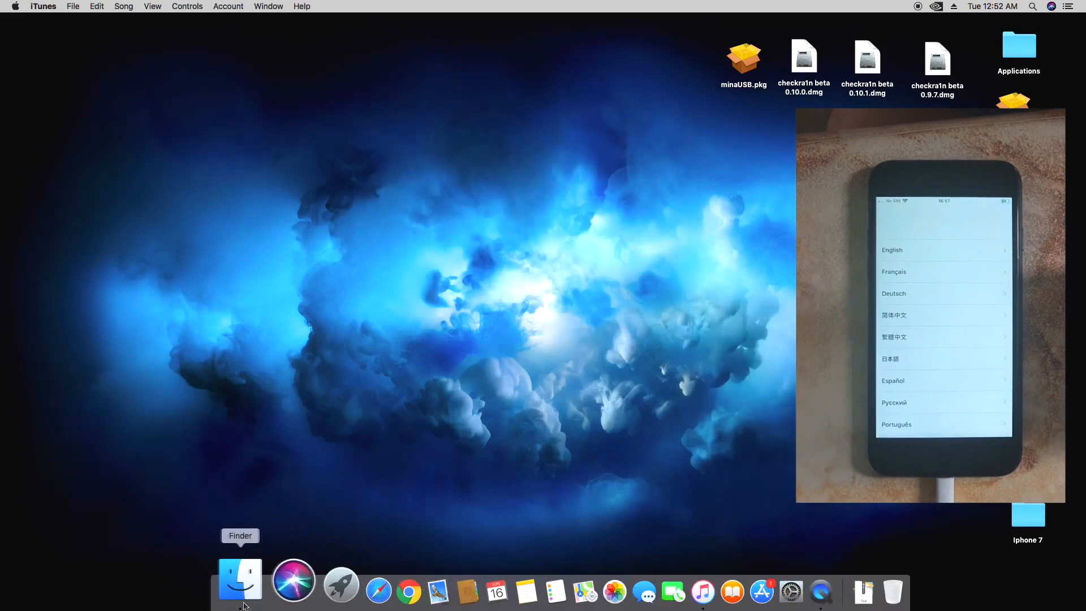
Launch Sliver from Finder's Applications folder to its welcome screen.
left_click(239, 576)
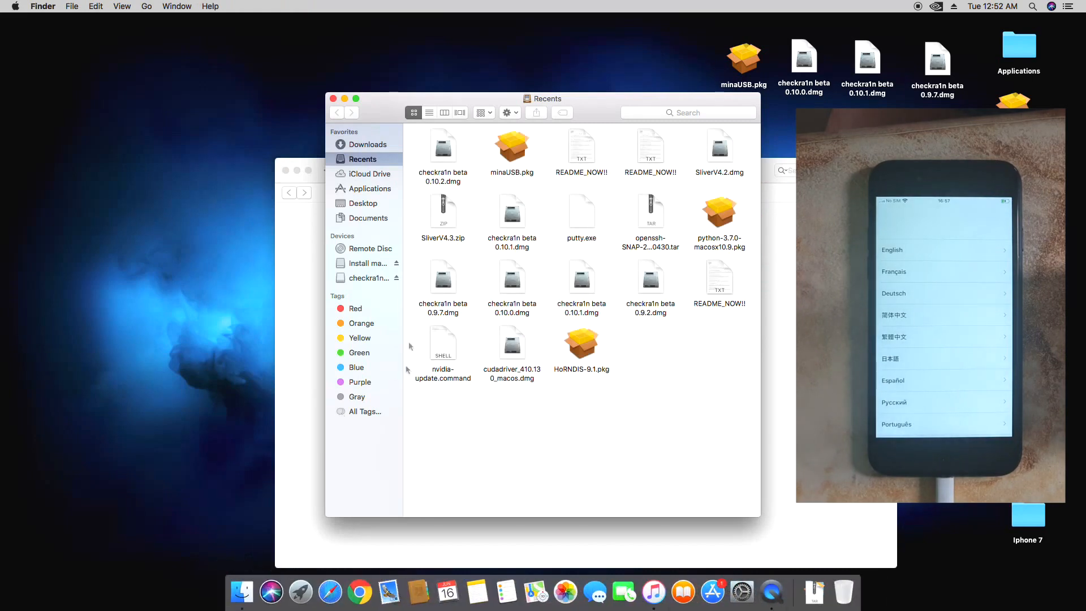
left_click(369, 188)
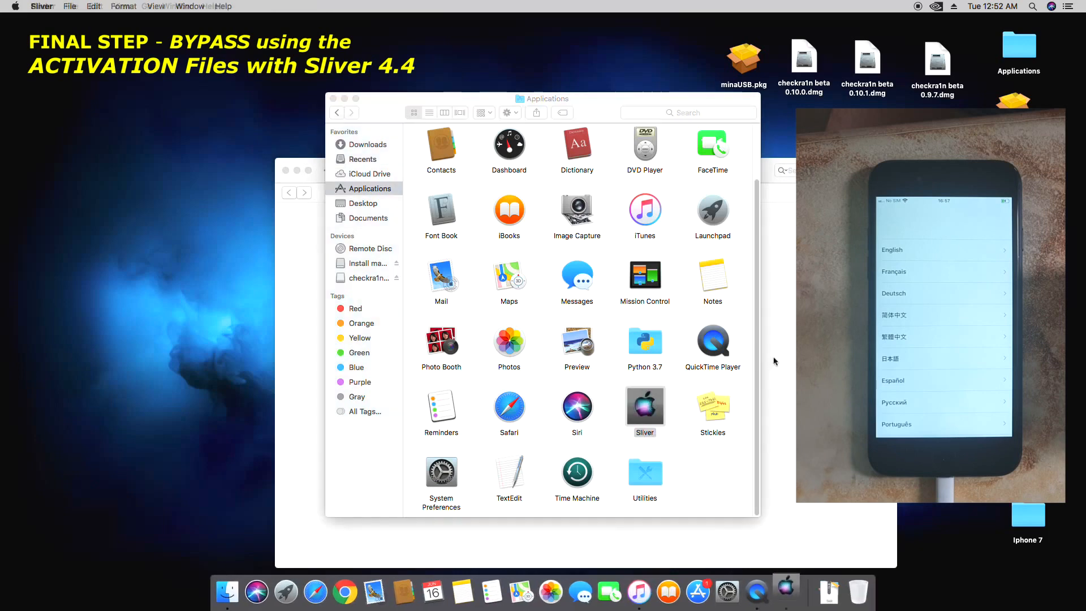
double_click(644, 407)
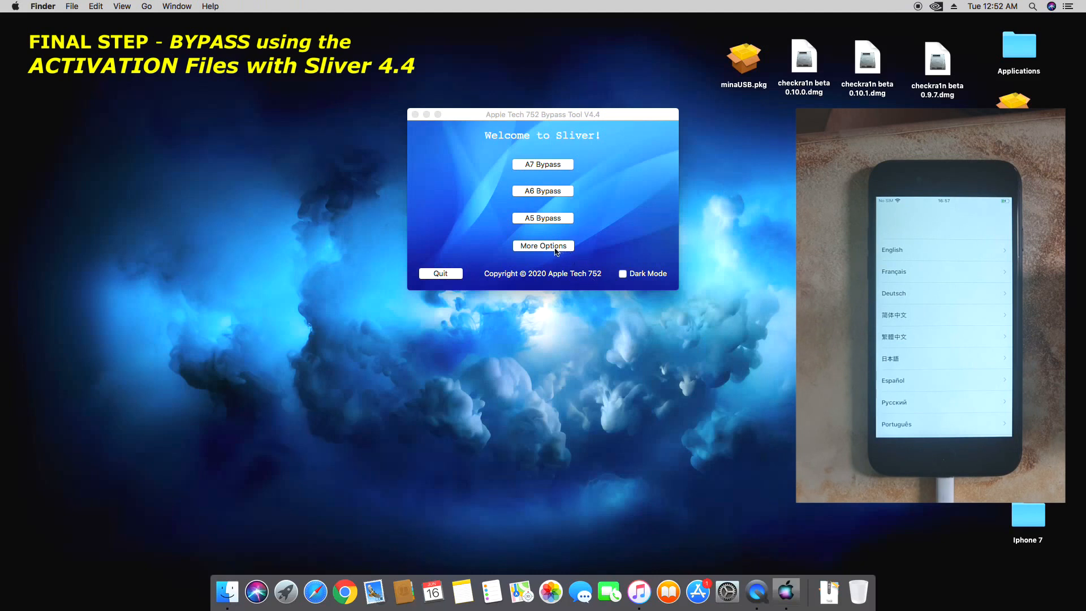
In Untethered Bypass, run step 3 Relay Device Info and acknowledge SSH is ready.
left_click(543, 245)
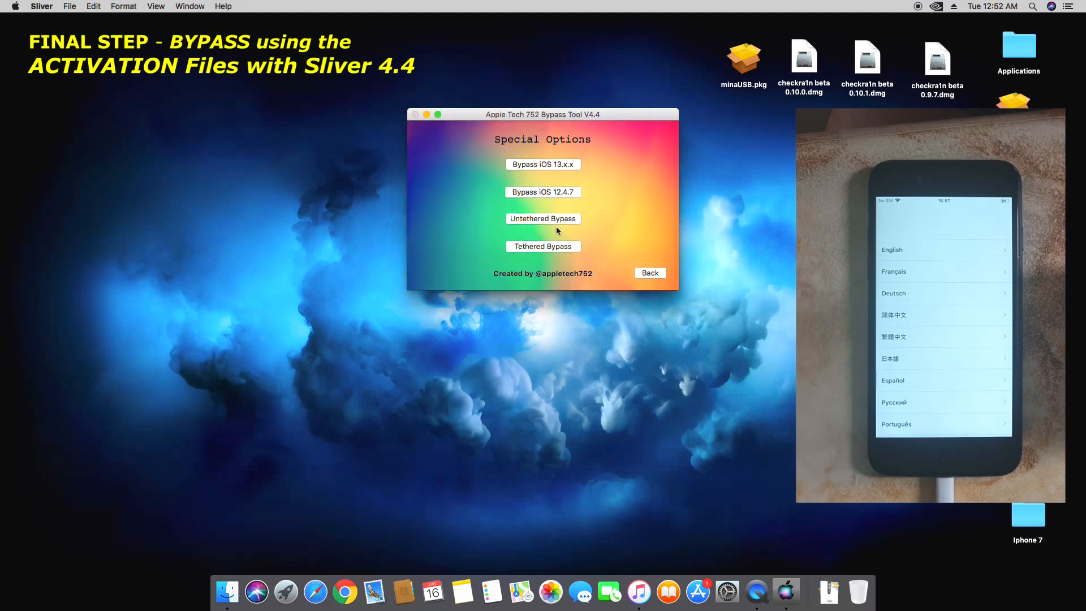
left_click(542, 219)
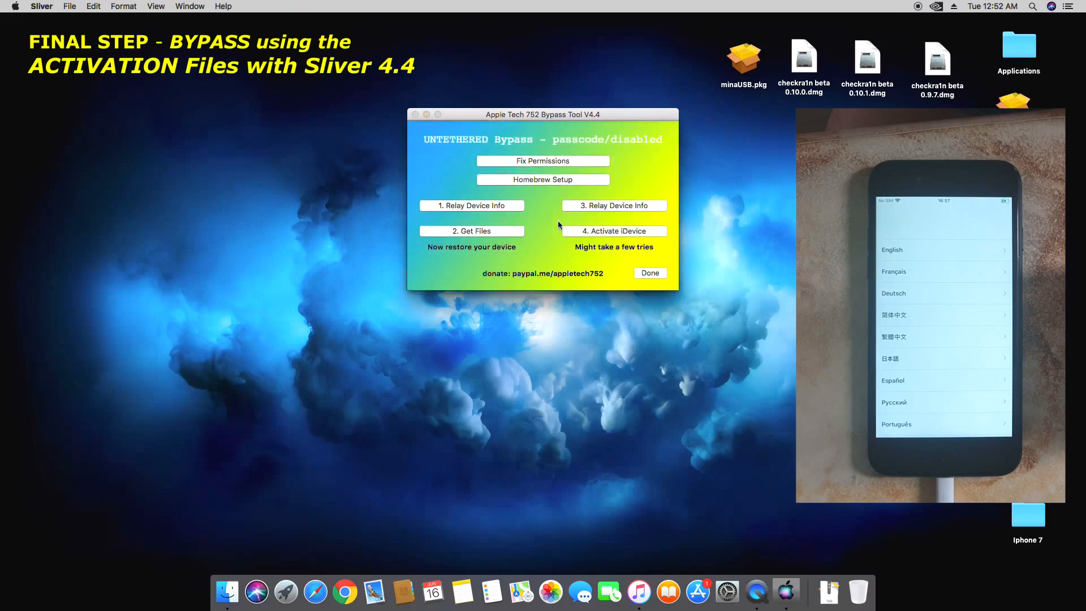
mouse_move(614, 210)
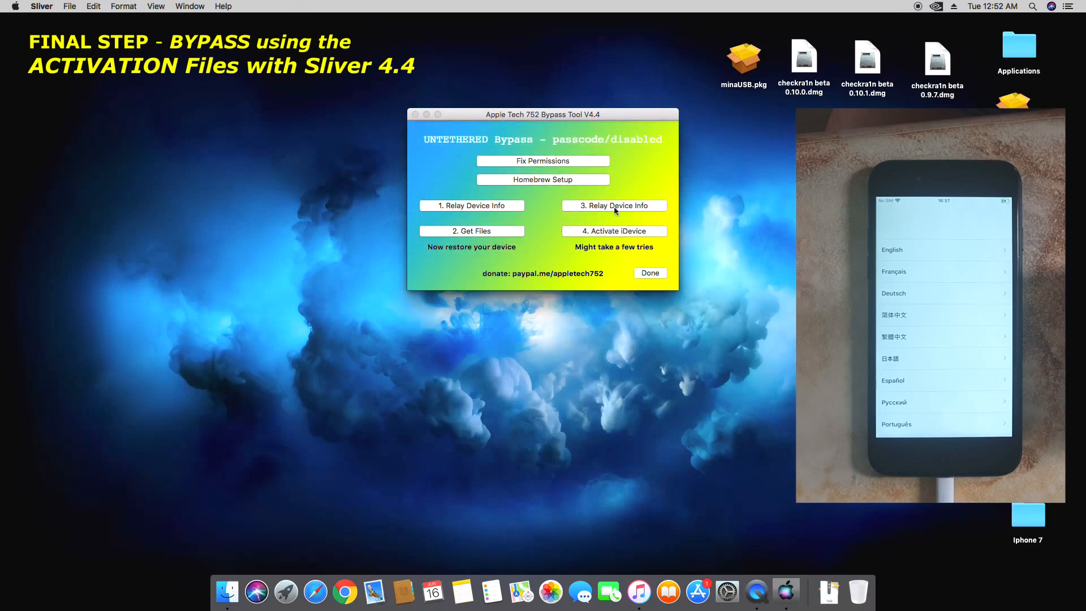
left_click(613, 204)
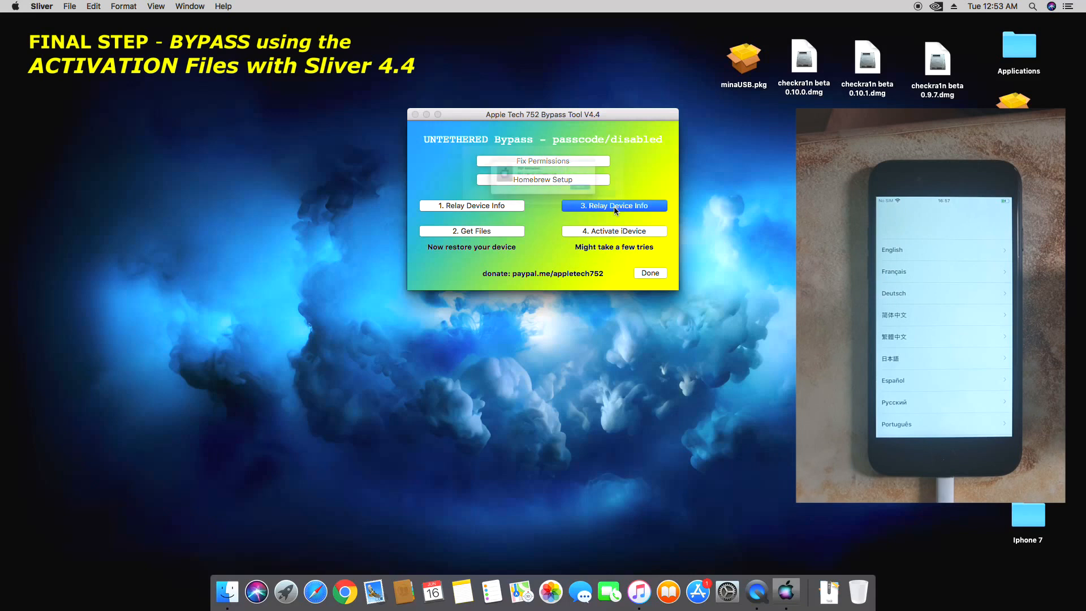
left_click(612, 206)
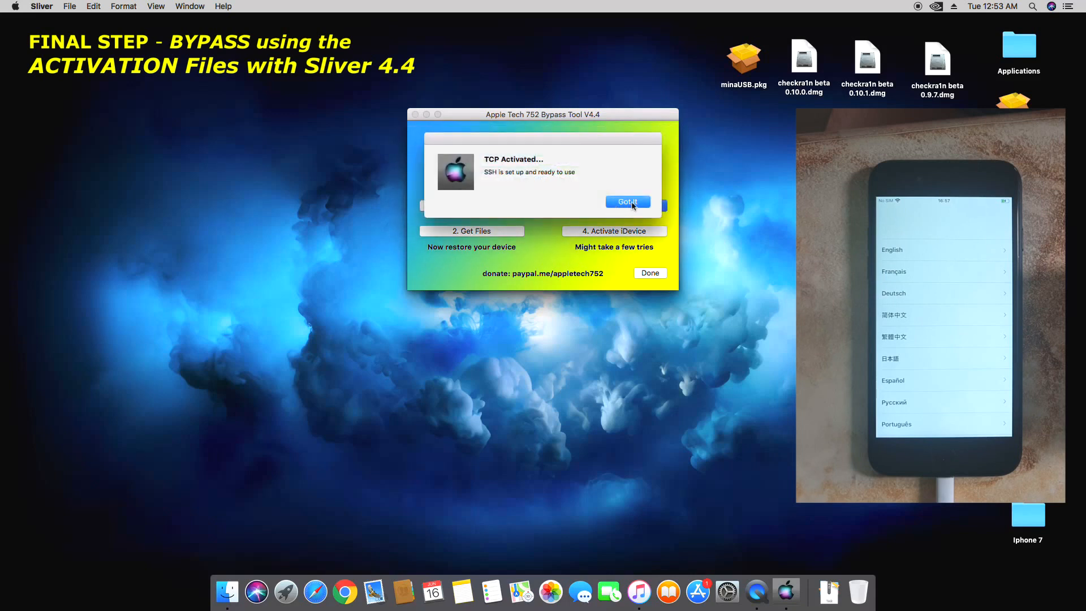
left_click(627, 201)
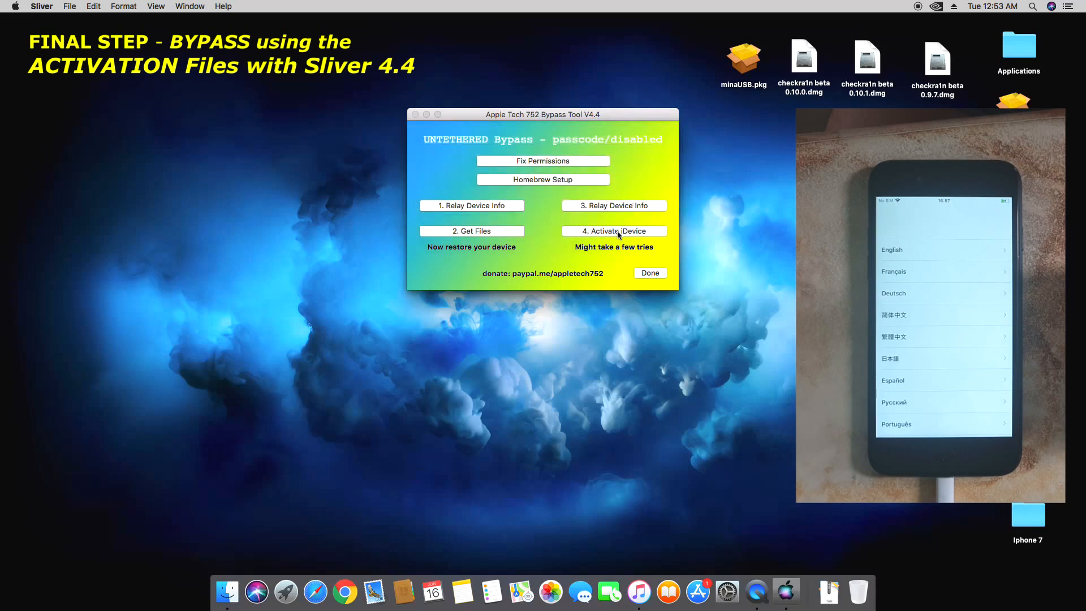
Run step 4 Activate iDevice until successful activation, then finish the bypass.
left_click(613, 231)
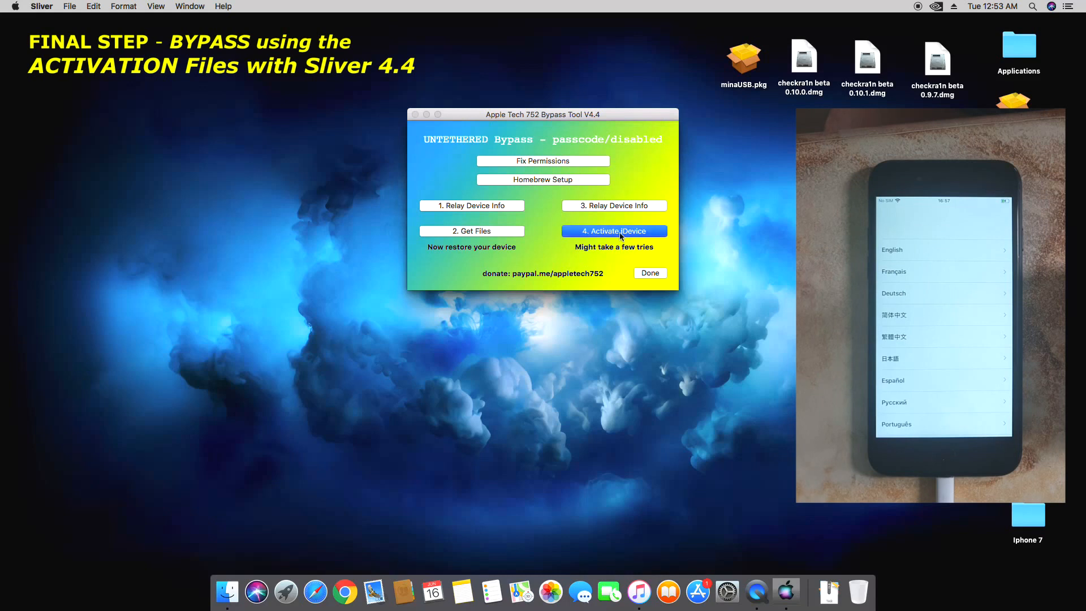
left_click(613, 231)
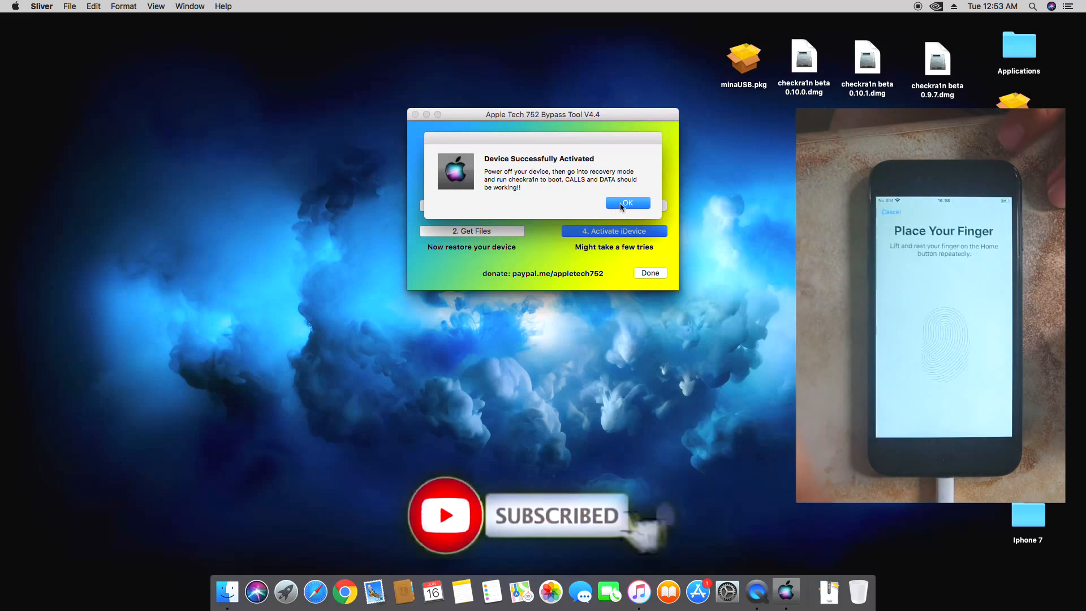
left_click(627, 202)
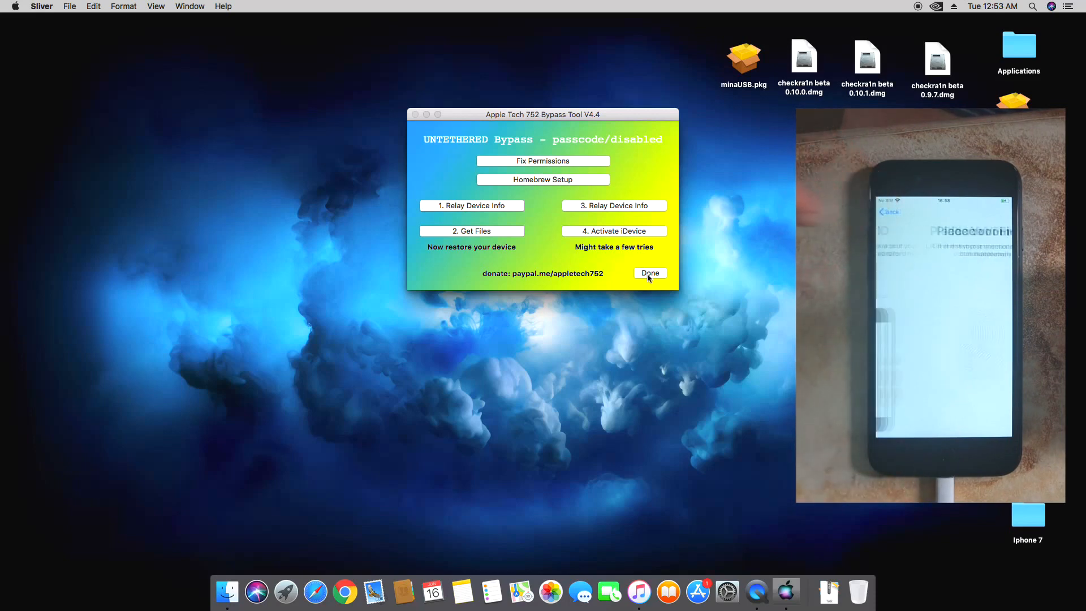
left_click(649, 272)
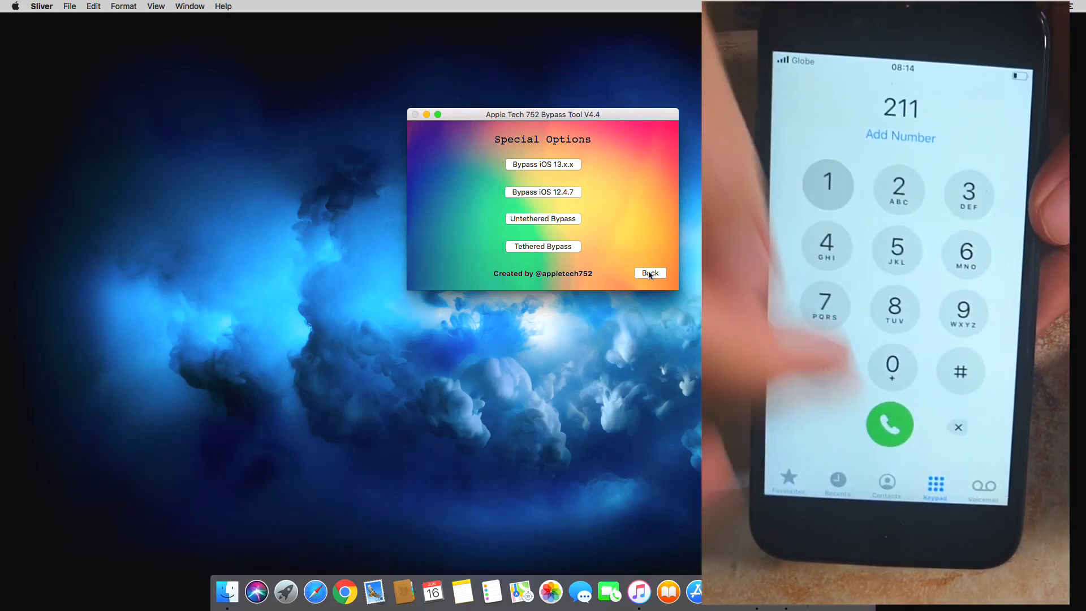
left_click(889, 425)
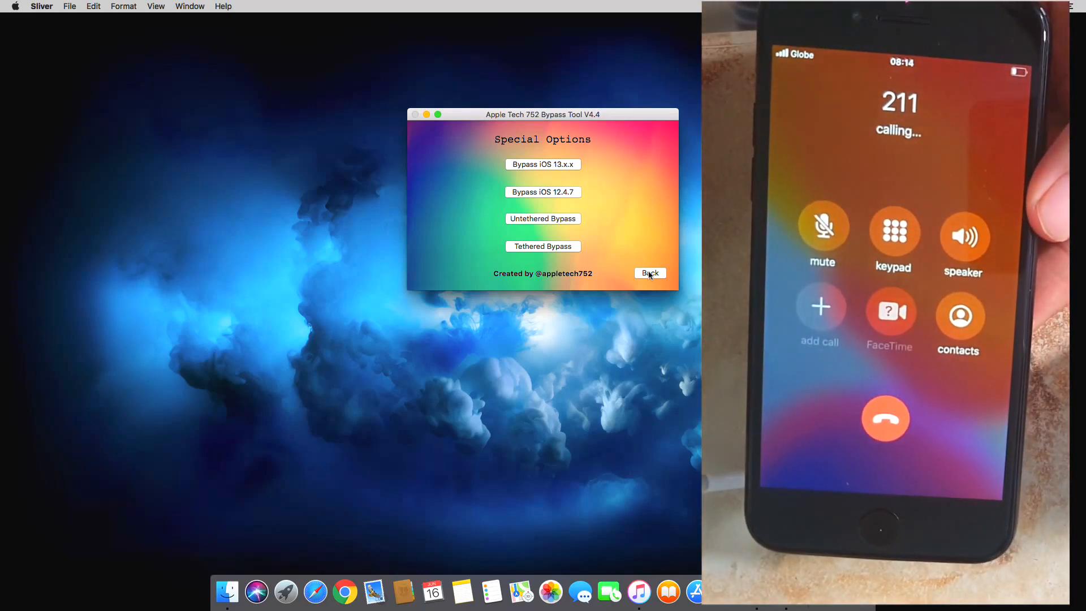